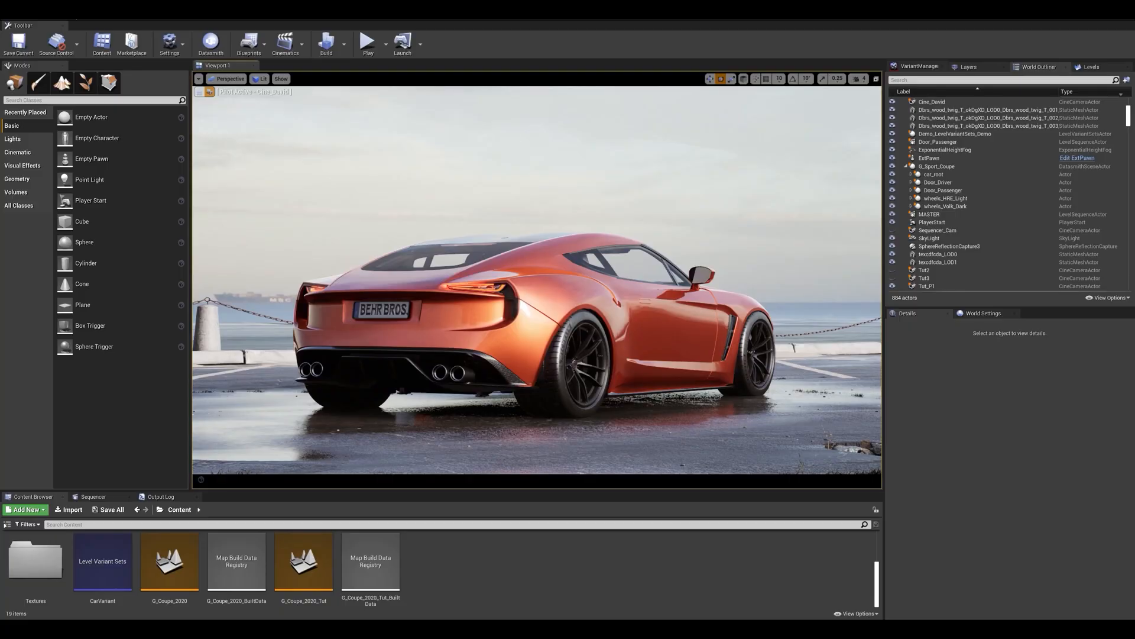
mouse_move(589, 609)
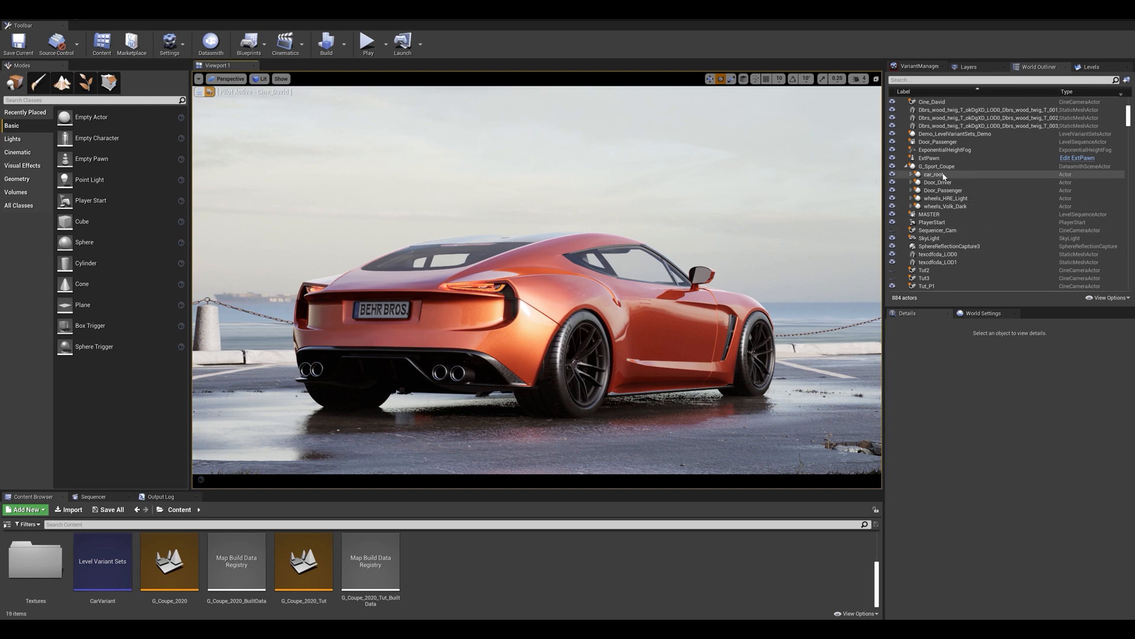
Expand car_root and Door_Passenger, then select Door_Passenger and its painted door panel
click(912, 173)
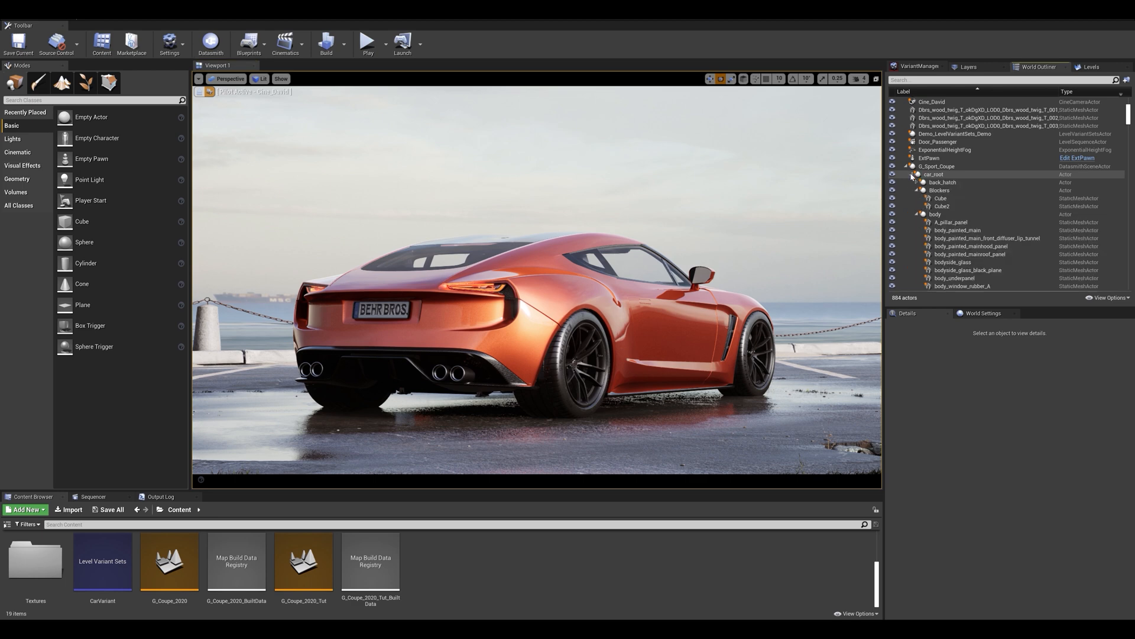
click(915, 181)
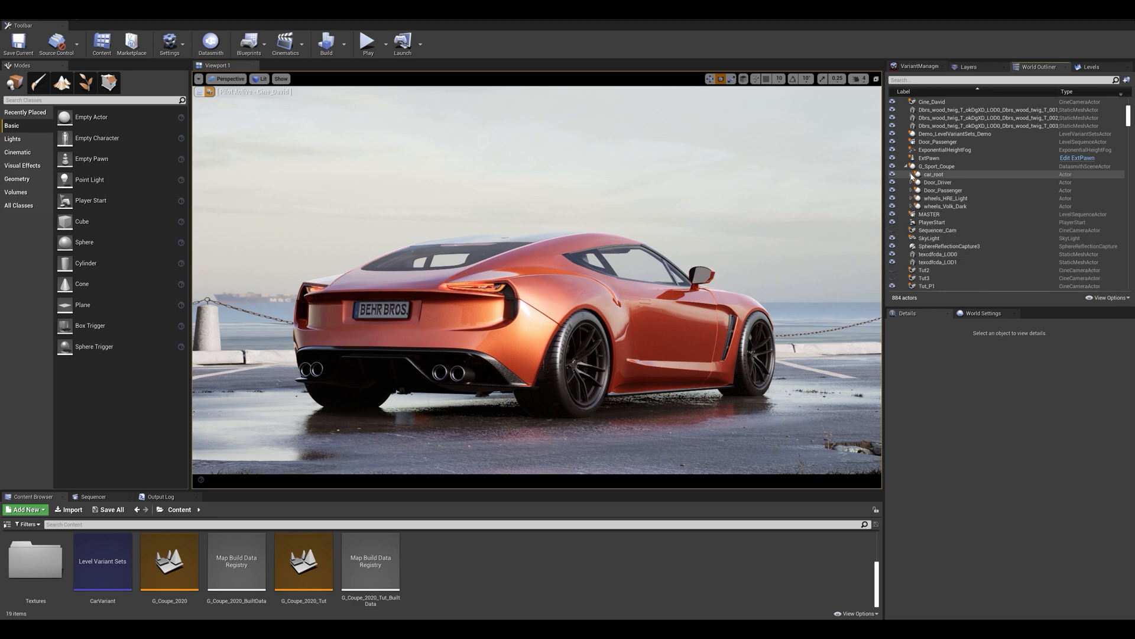
click(913, 182)
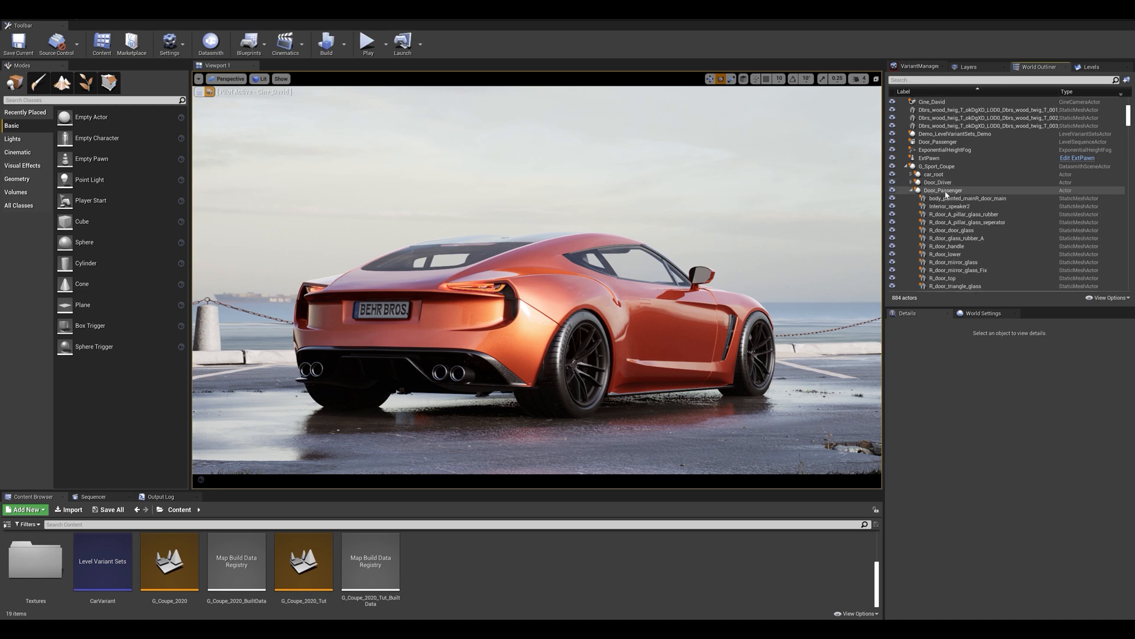
click(945, 189)
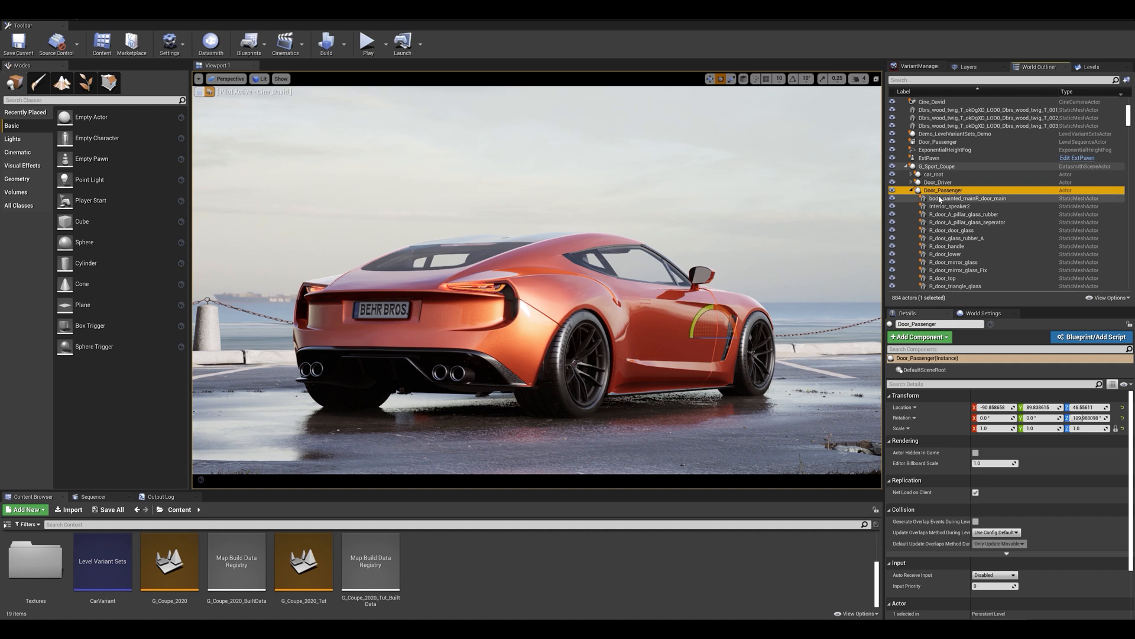
click(970, 198)
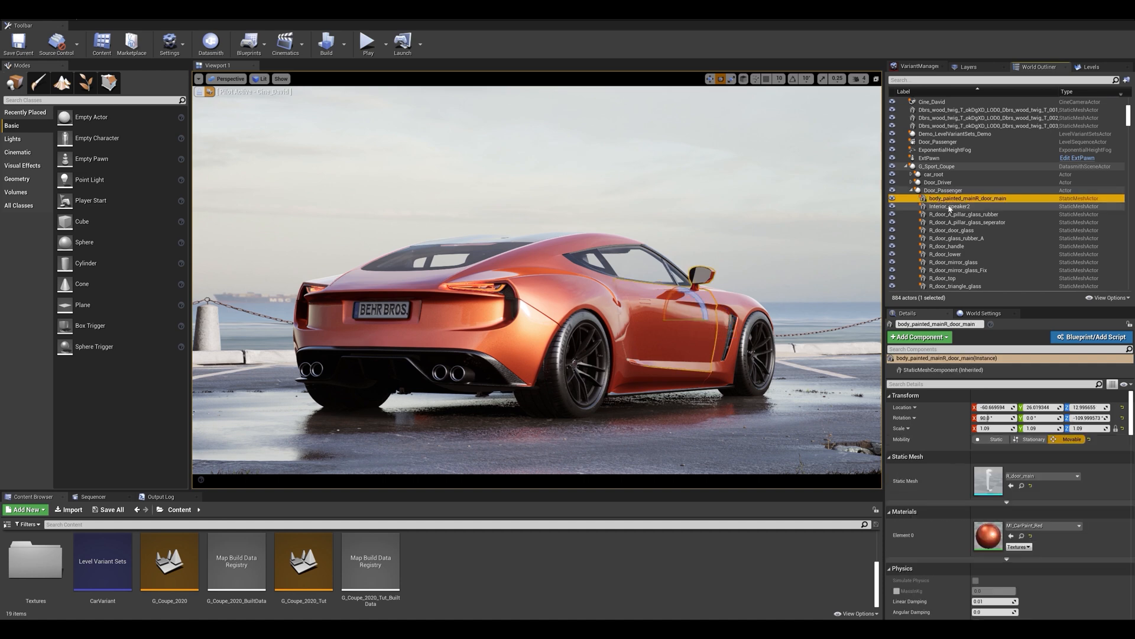
scroll(down, 3)
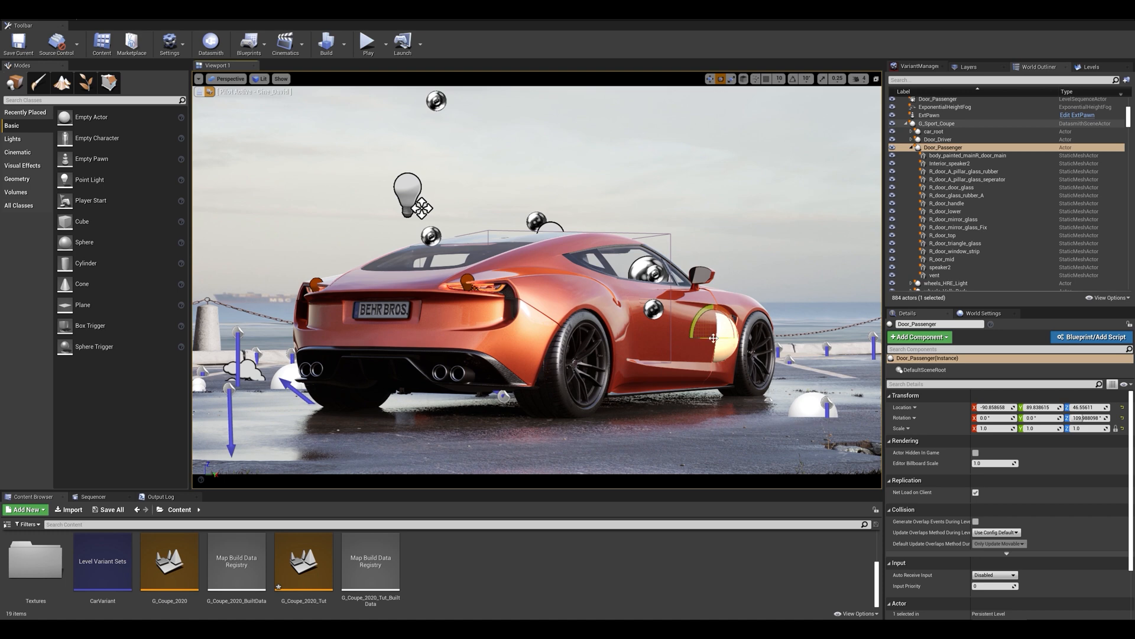
Open the G_Coupe_2020_Tut map with the orange coupe from the Content Browser
drag(715, 338, 723, 339)
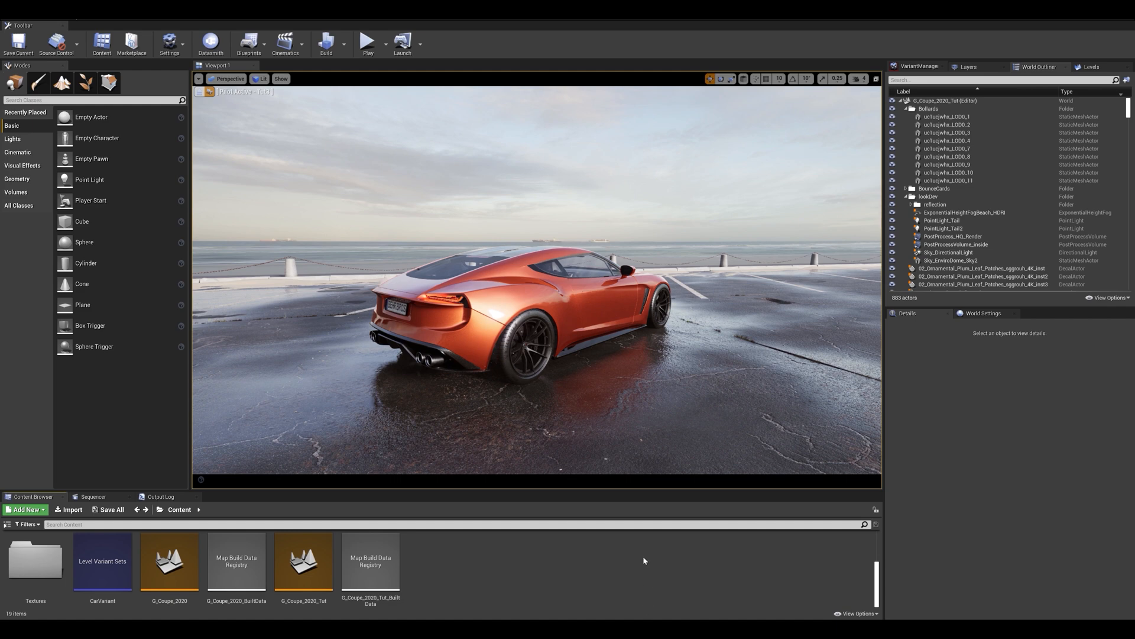
Add a level sequence from the Cinematics menu and save it as Door_Open
click(285, 43)
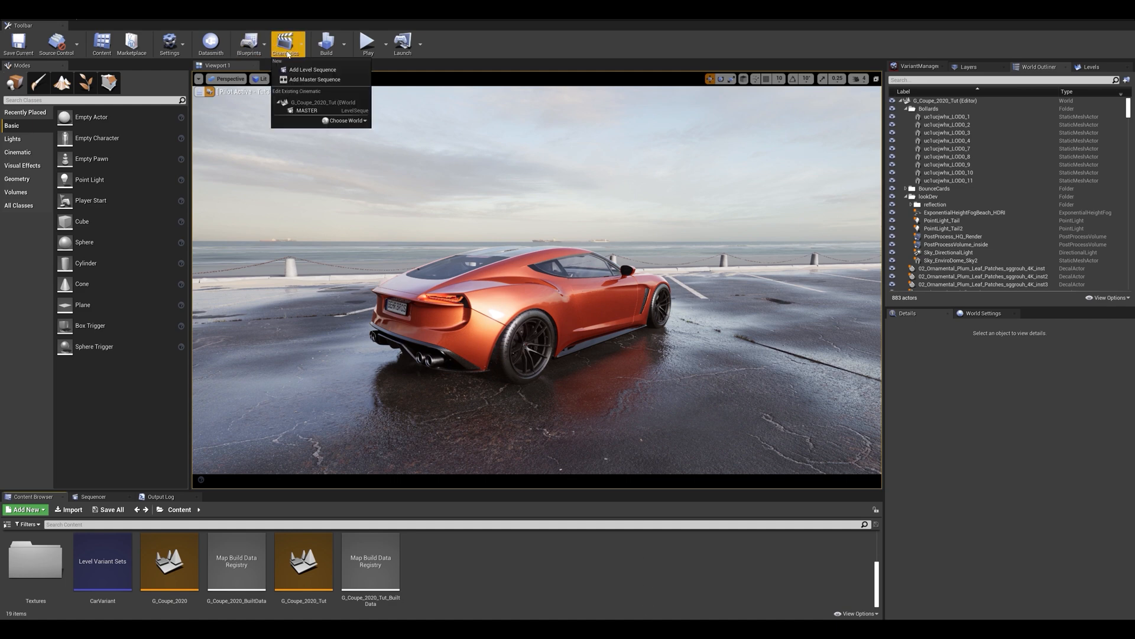
mouse_move(313, 70)
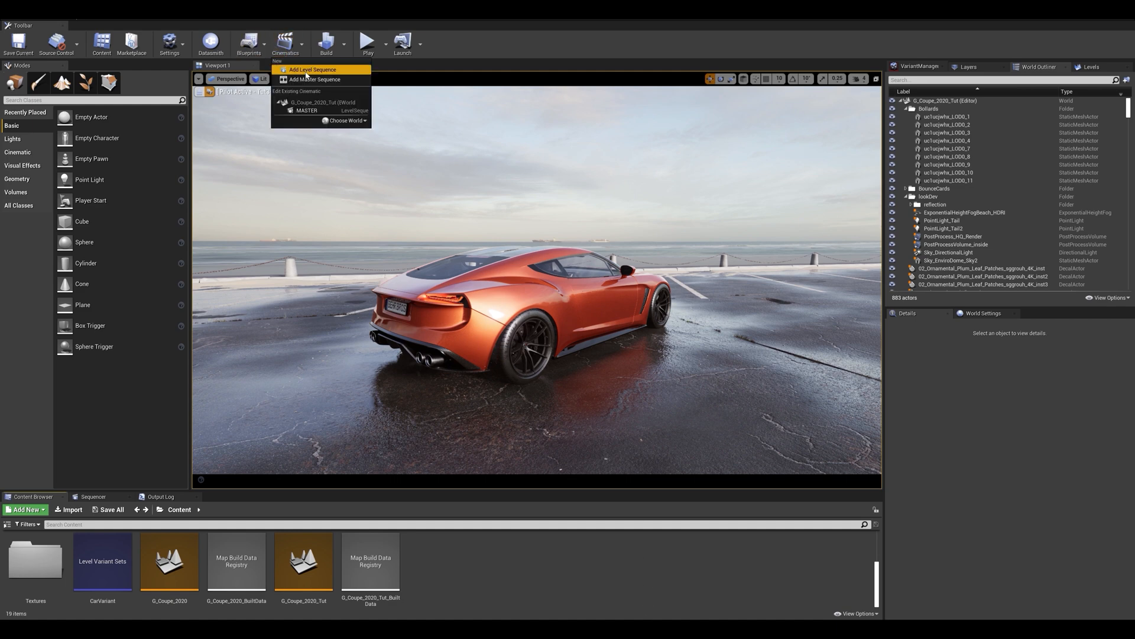
click(313, 69)
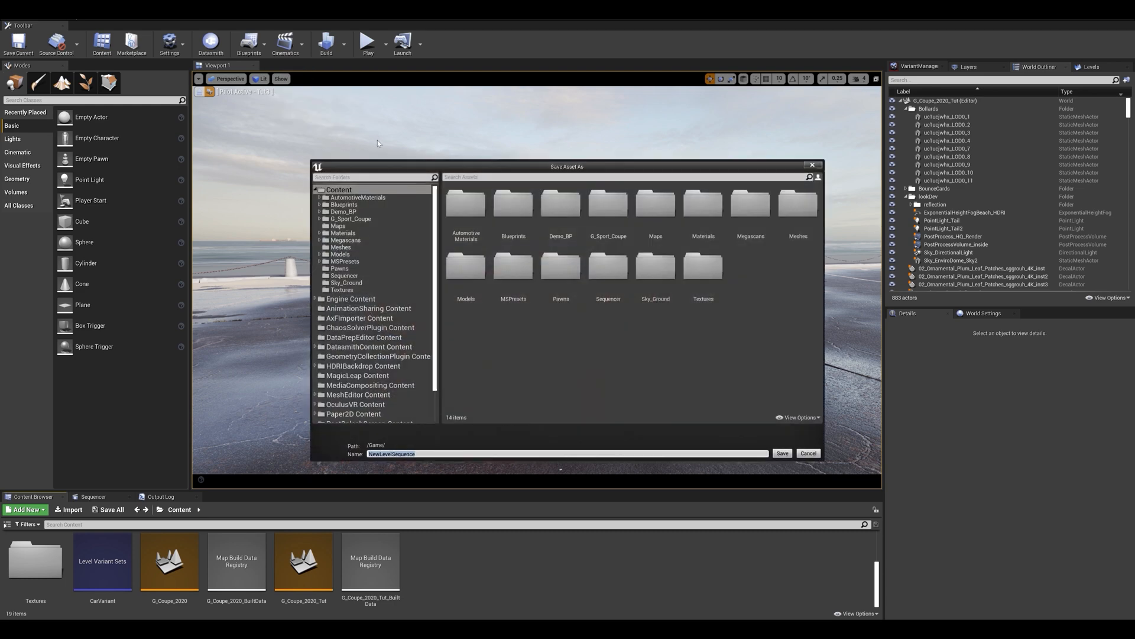
text(Door_Op)
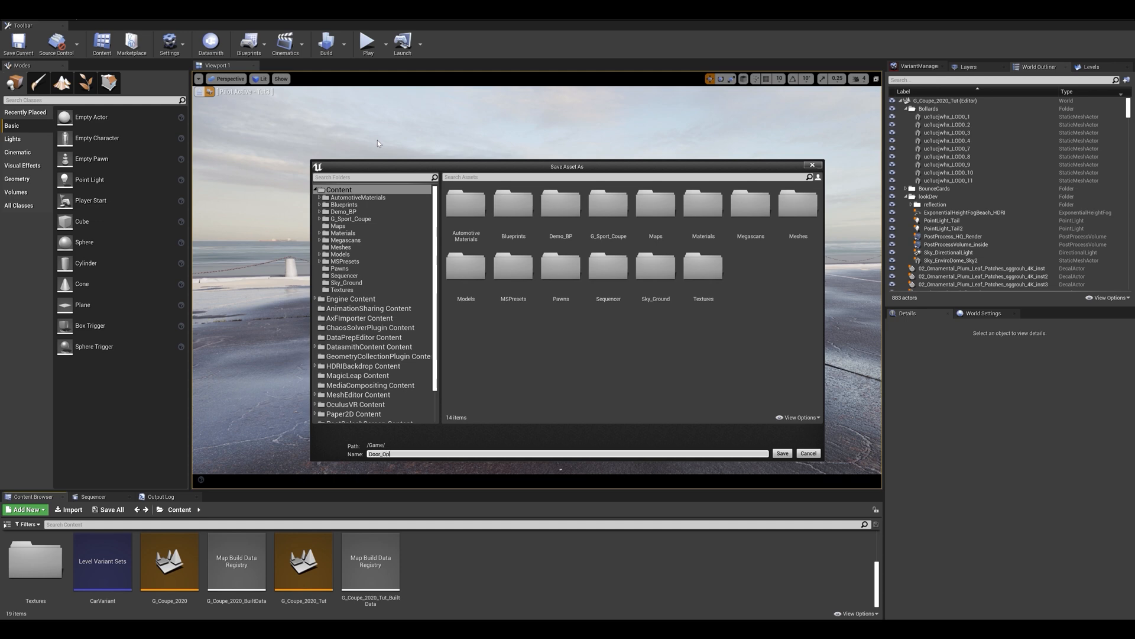
click(781, 453)
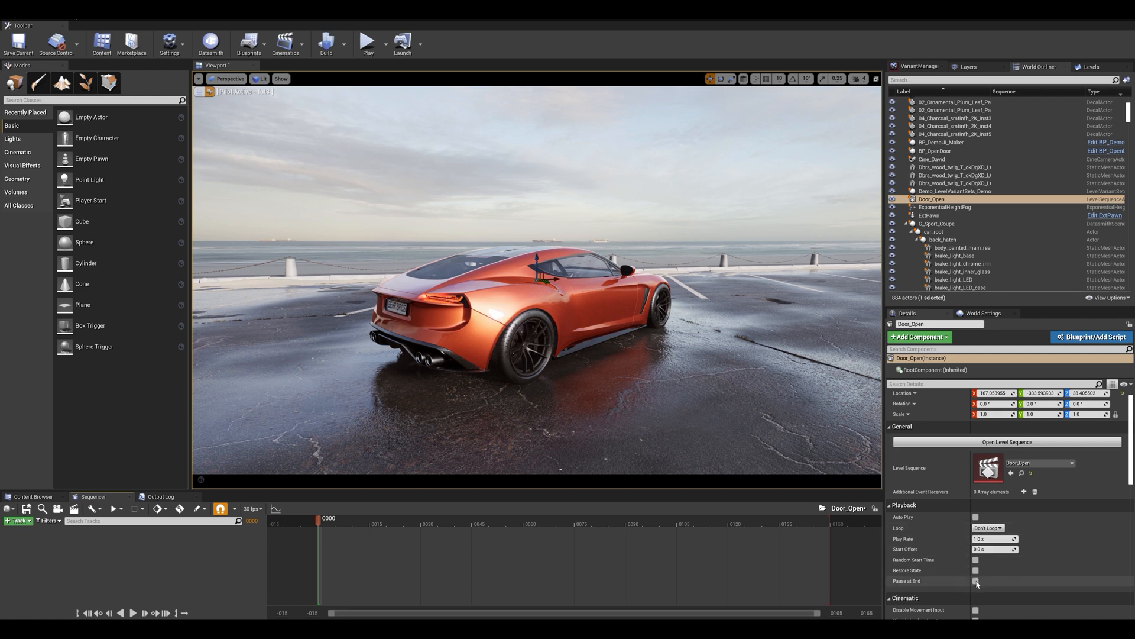
Tick Pause at End for Door_Open and reselect the Door_Passenger actor
click(977, 580)
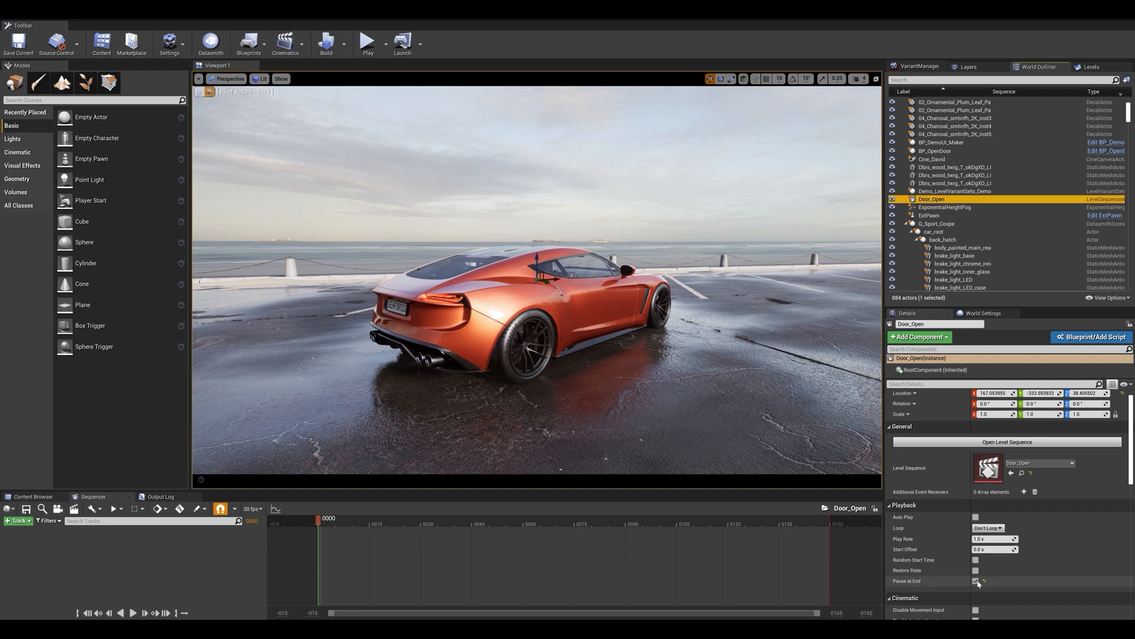
click(975, 581)
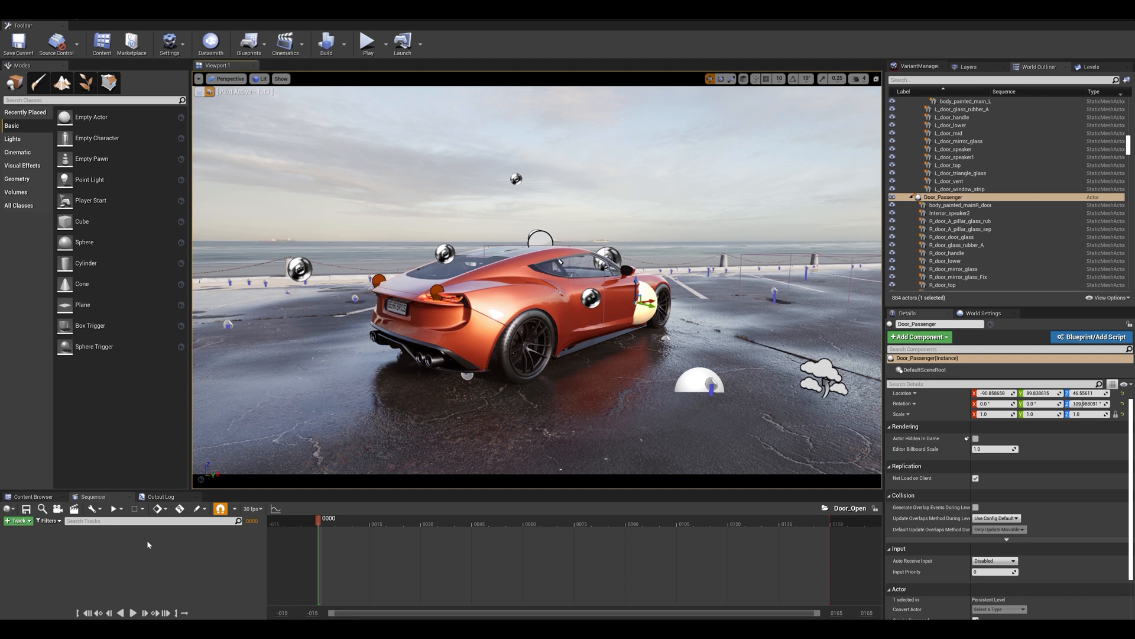
mouse_move(102, 549)
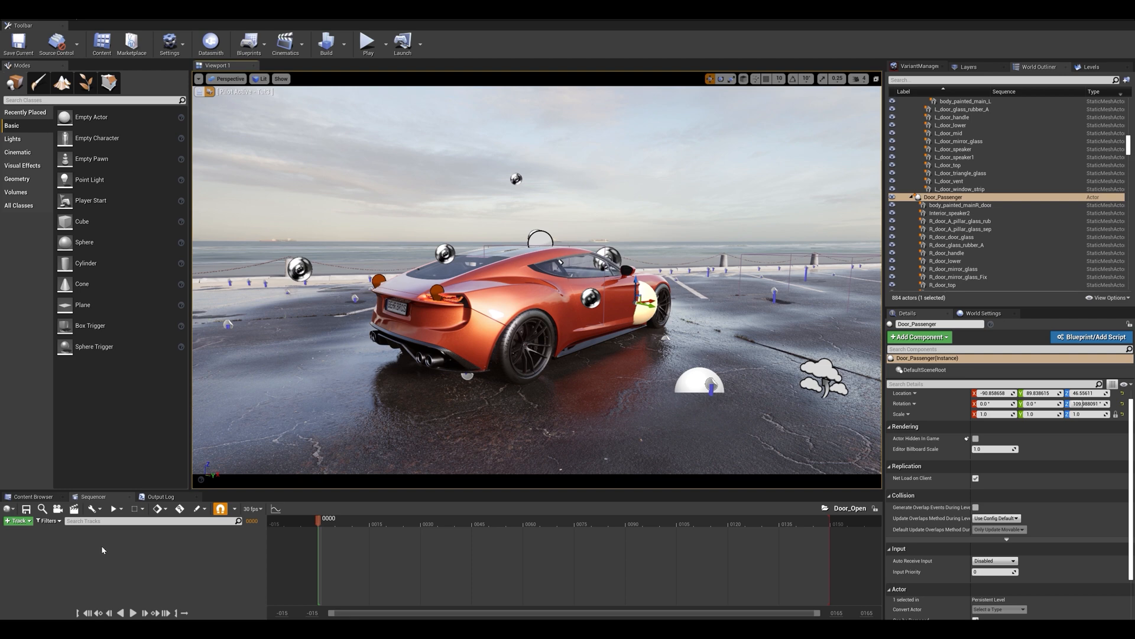
Add Door_Passenger with a Transform track keyed at frame 0, then move to frame 90
click(15, 520)
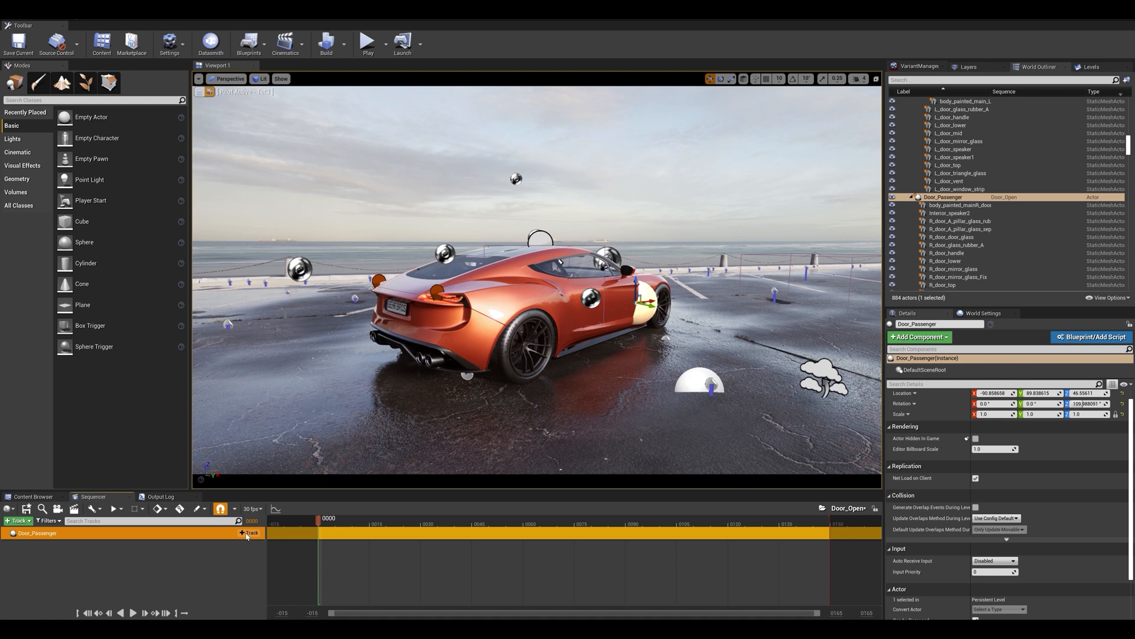
click(252, 533)
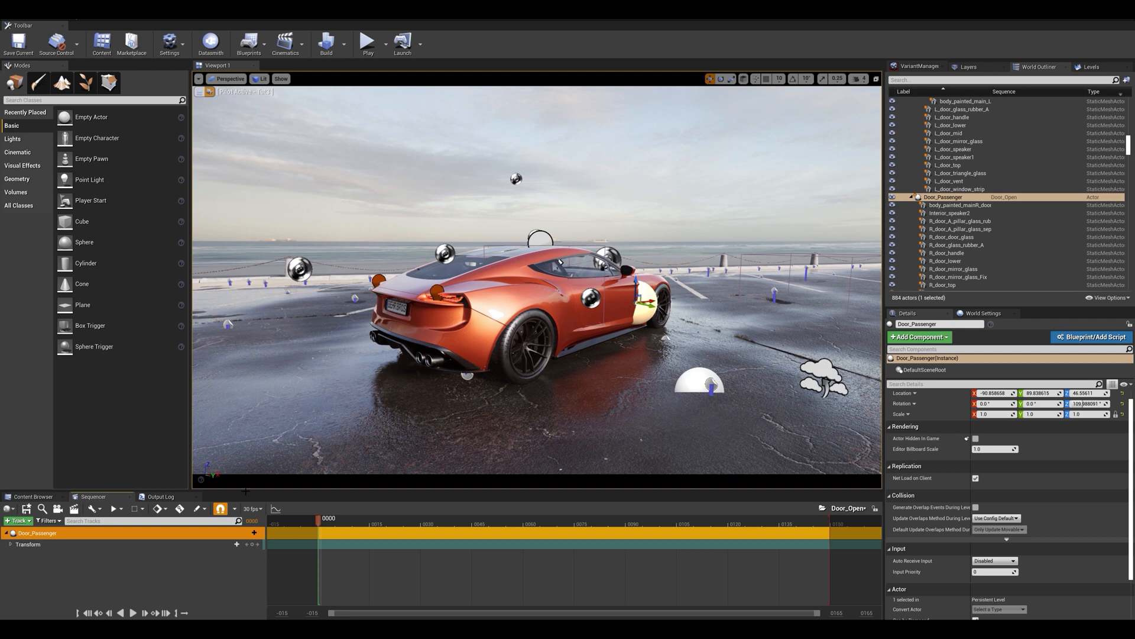
click(6, 543)
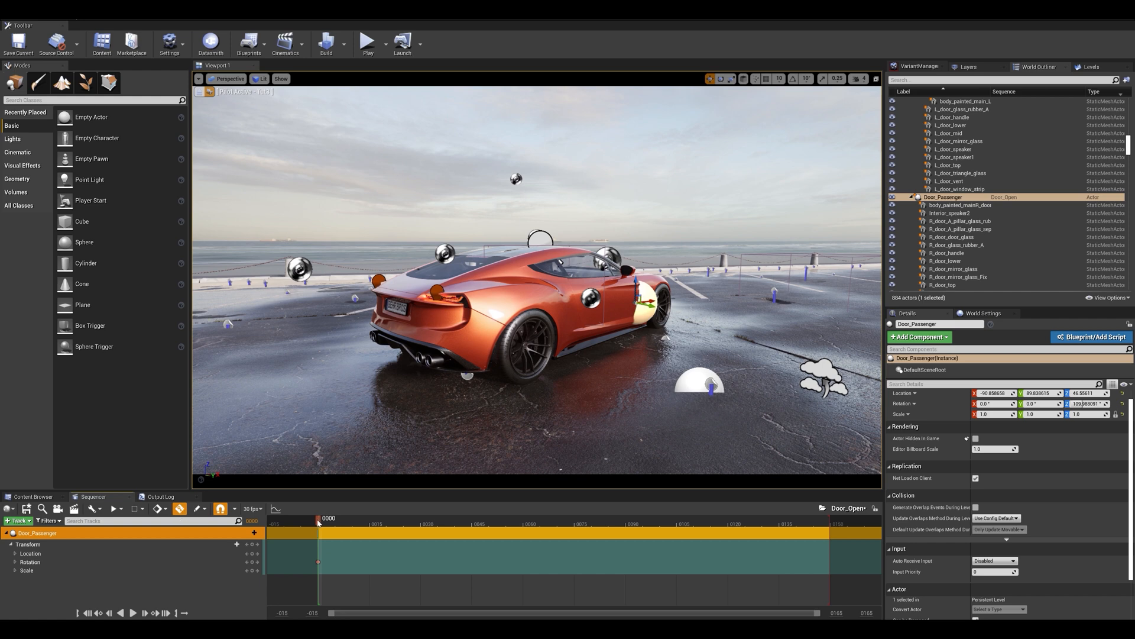
click(627, 518)
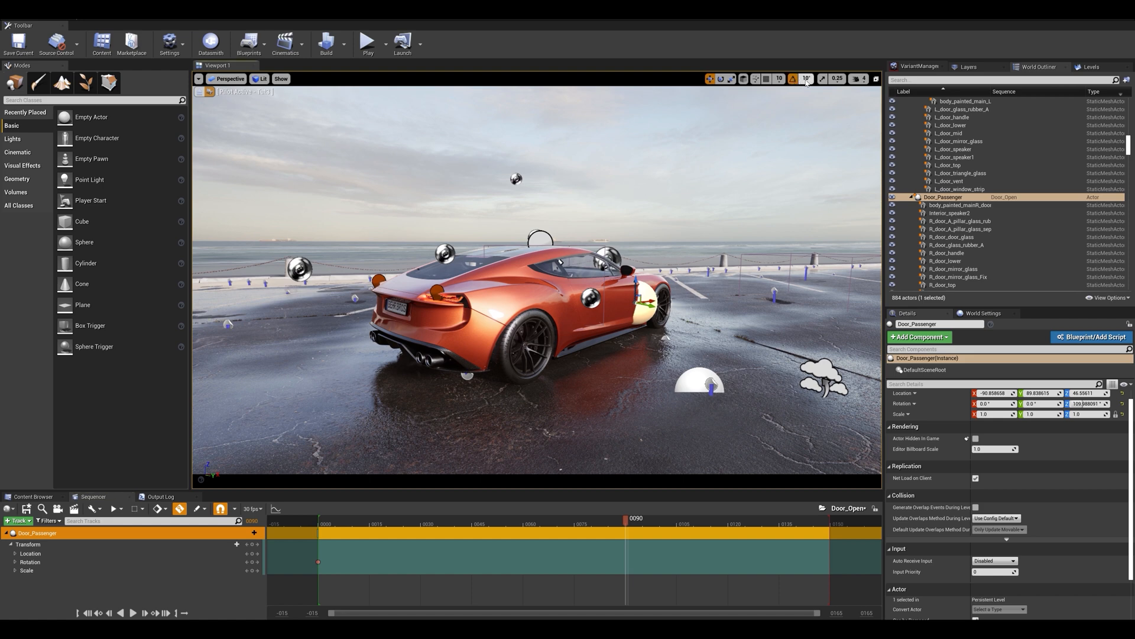
Choose a rotation snap step and rotate the passenger door open, keyed near frame 88
click(806, 78)
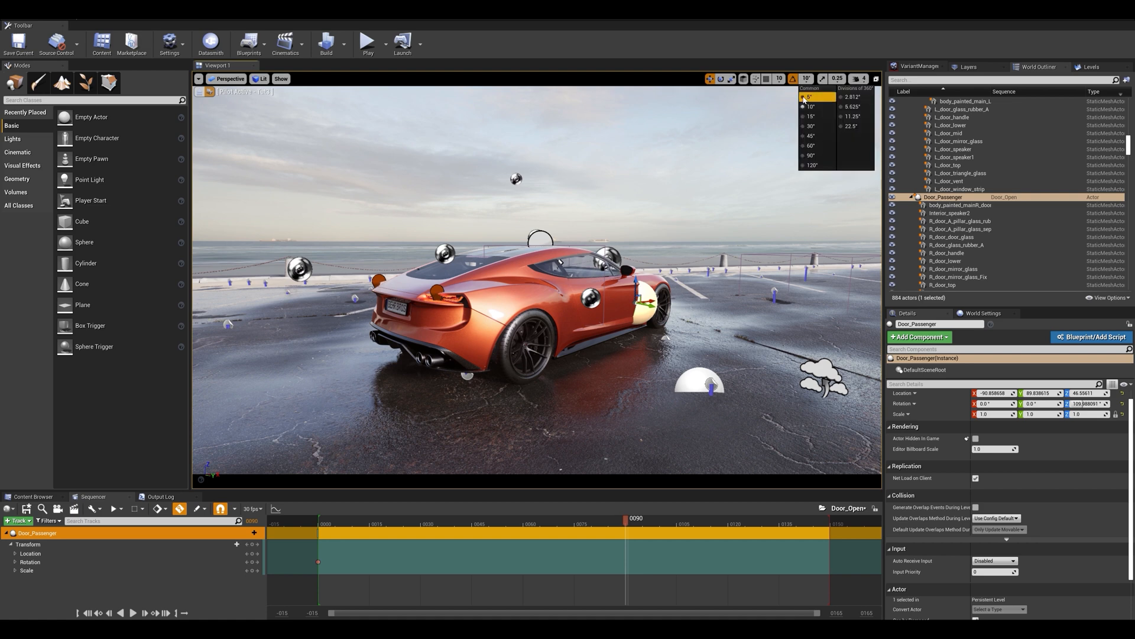
click(806, 78)
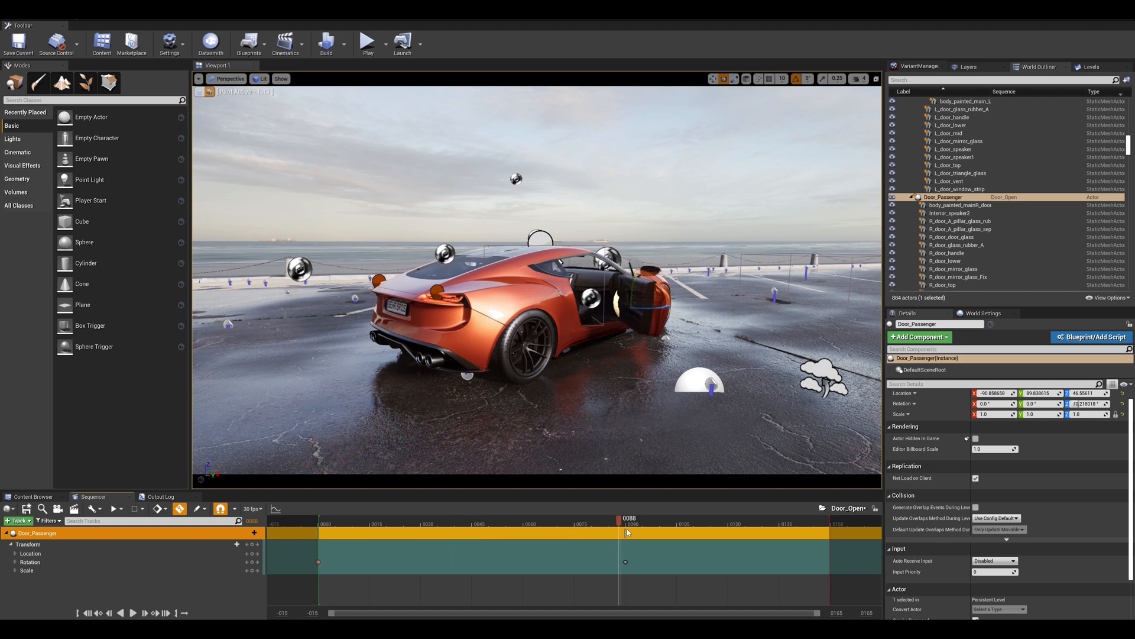
drag(625, 518, 319, 518)
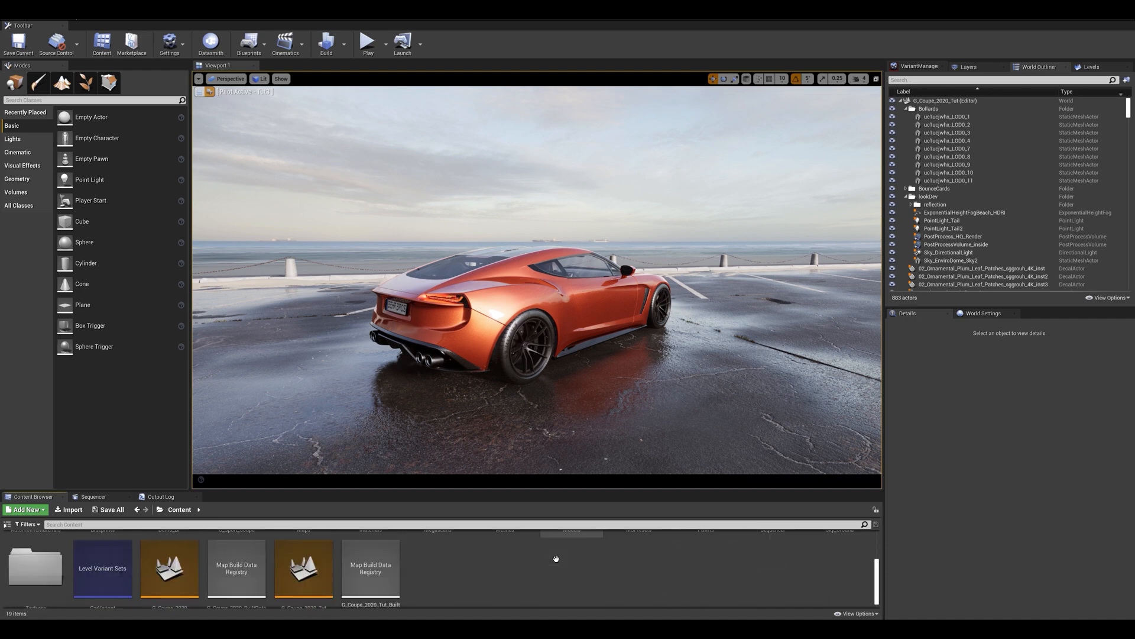
mouse_move(500, 578)
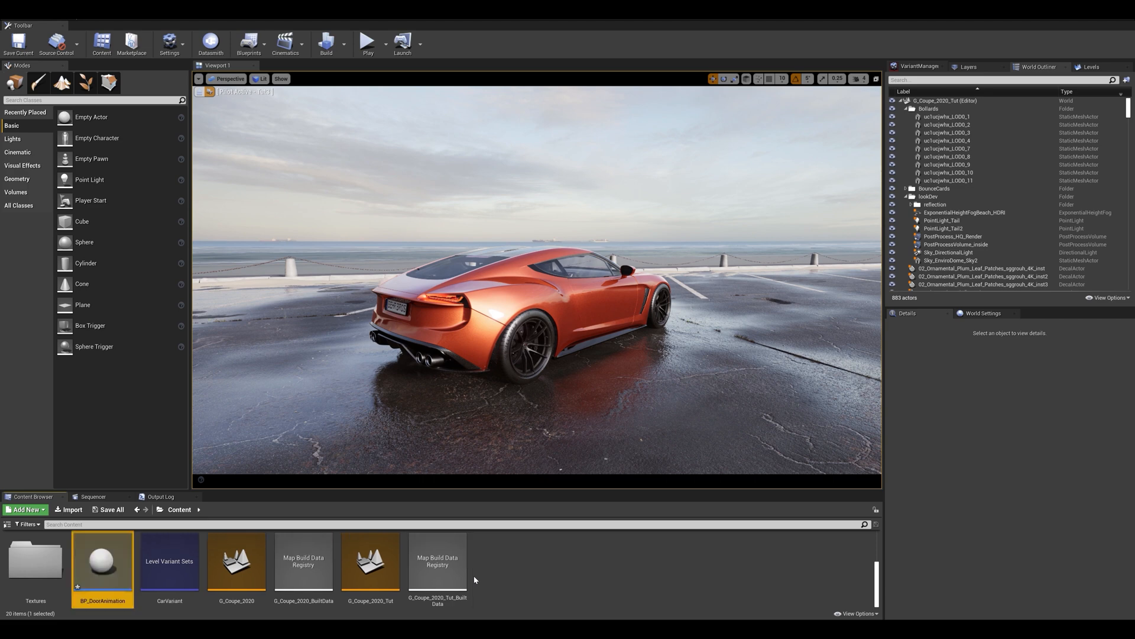
Open the BP_DoorAnimation asset from the Content folder in the Blueprint Editor
double_click(102, 560)
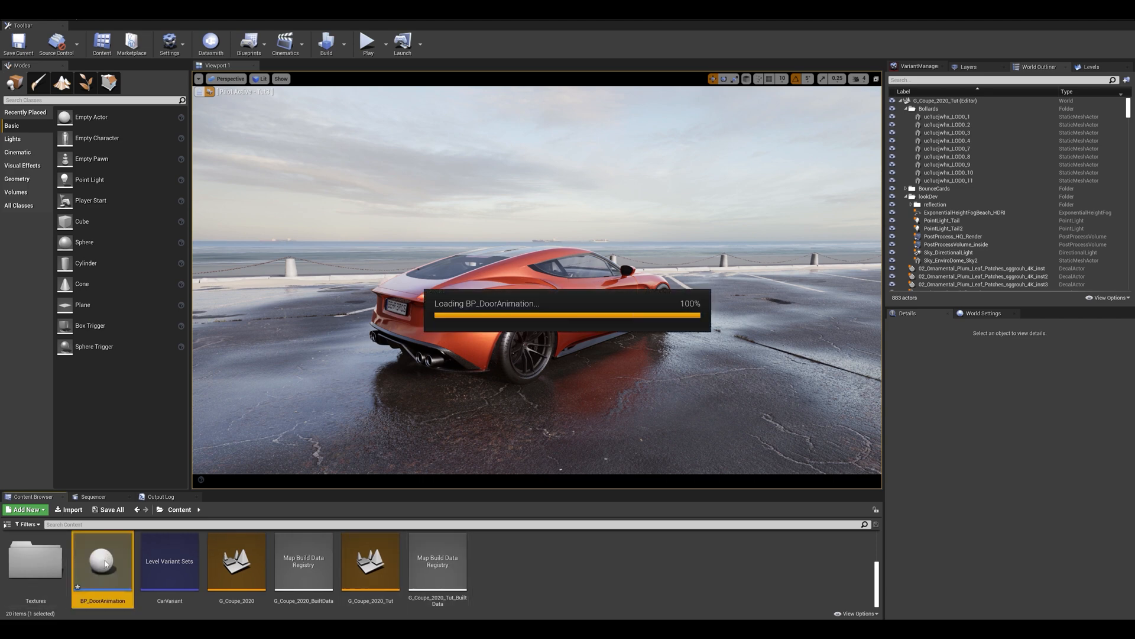
double_click(102, 558)
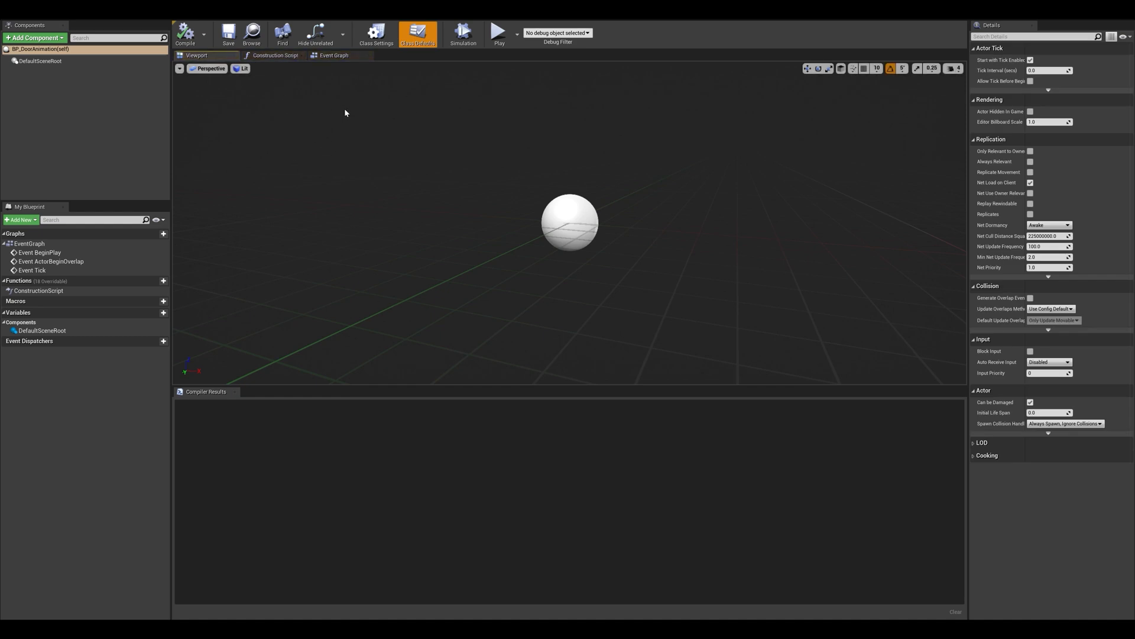
Delete ActorBeginOverlap and Tick, and wire BeginPlay to Enable Input fed by Get Player Controller
click(334, 55)
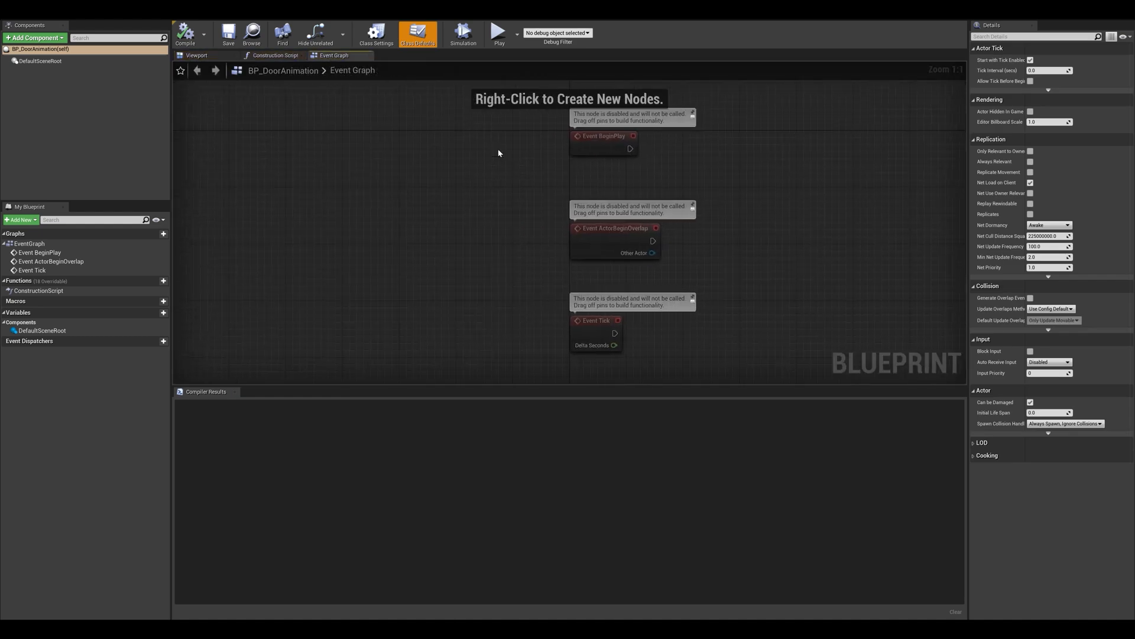
mouse_move(541, 209)
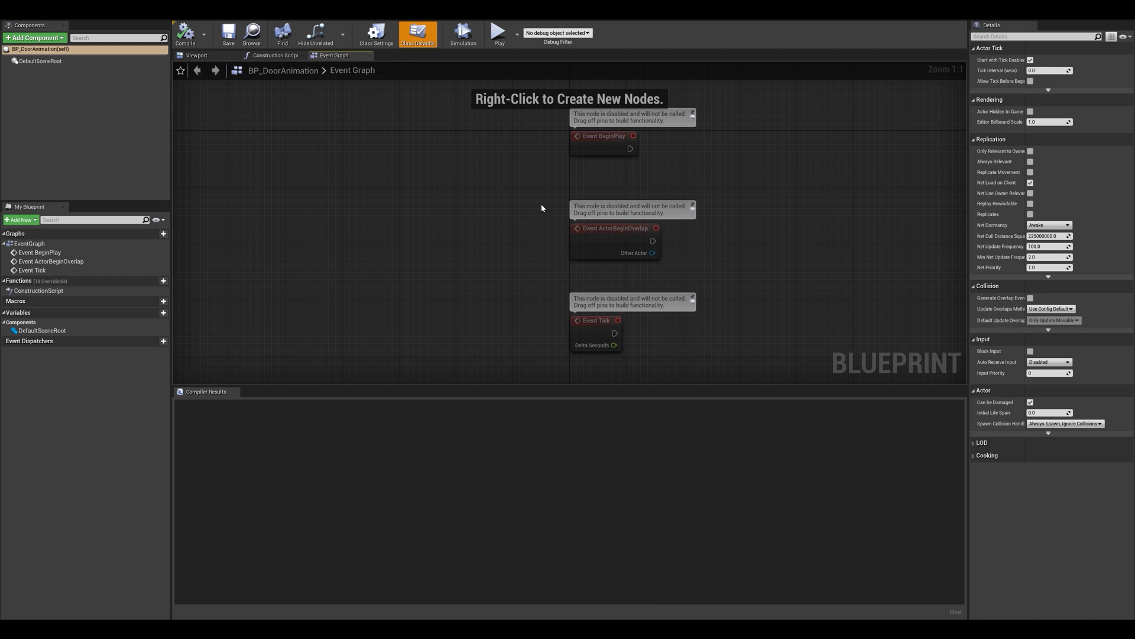
mouse_move(635, 149)
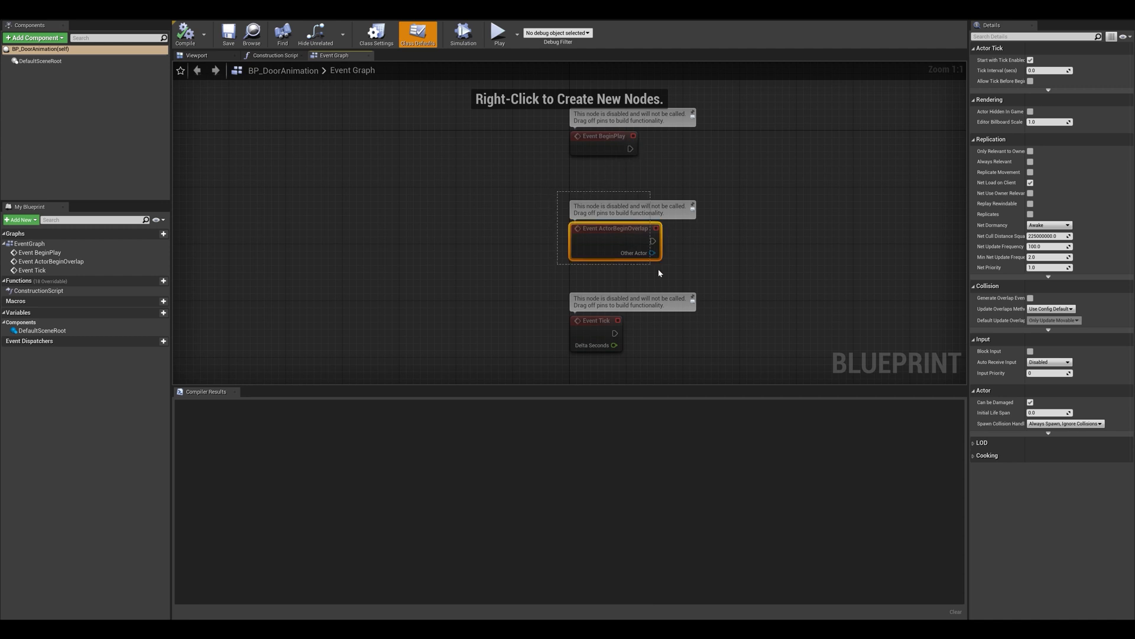
click(417, 33)
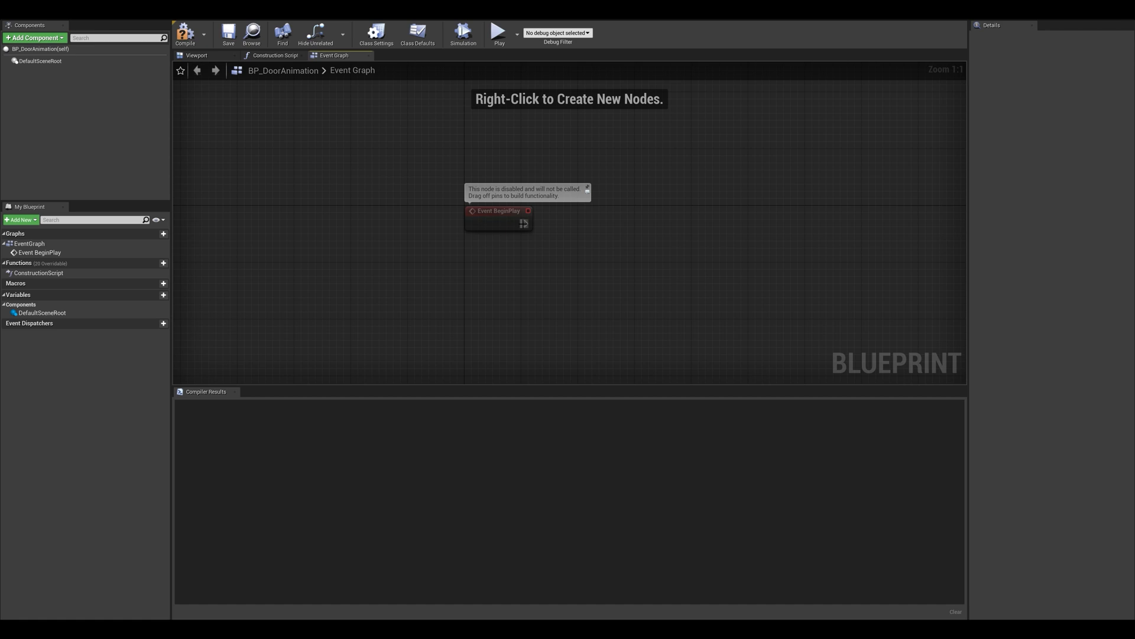
drag(525, 223, 628, 226)
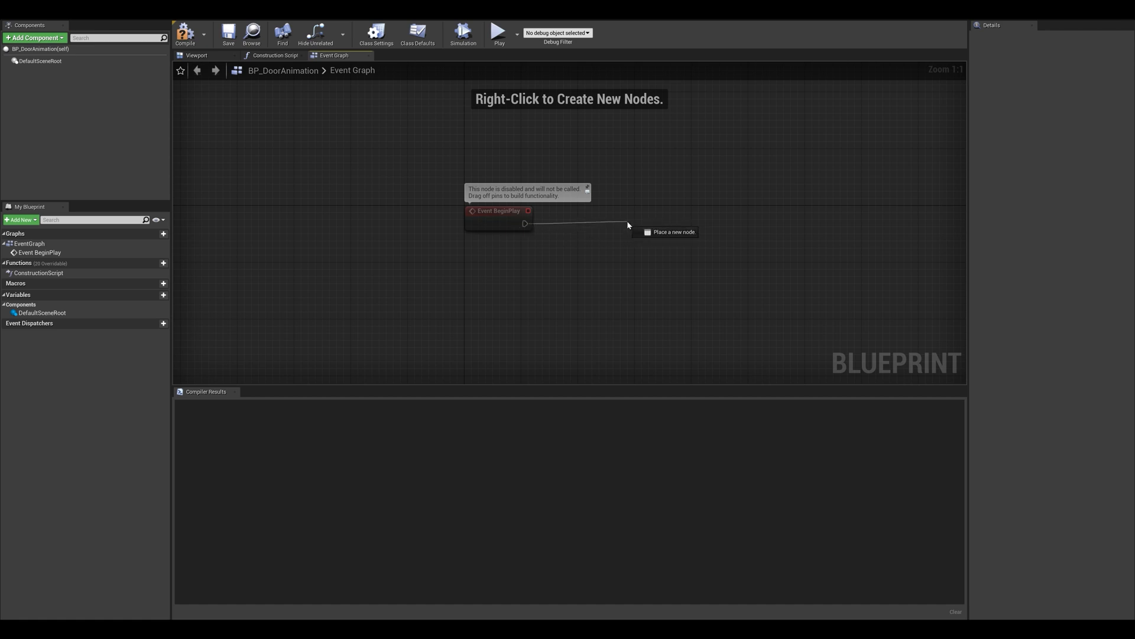
click(627, 225)
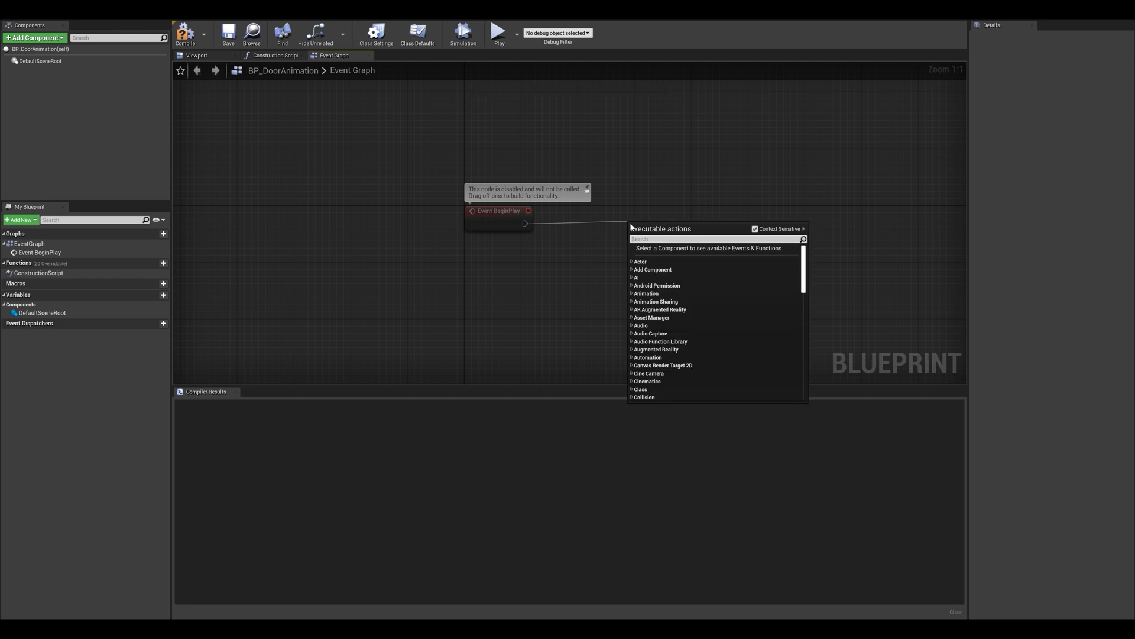
text(enab)
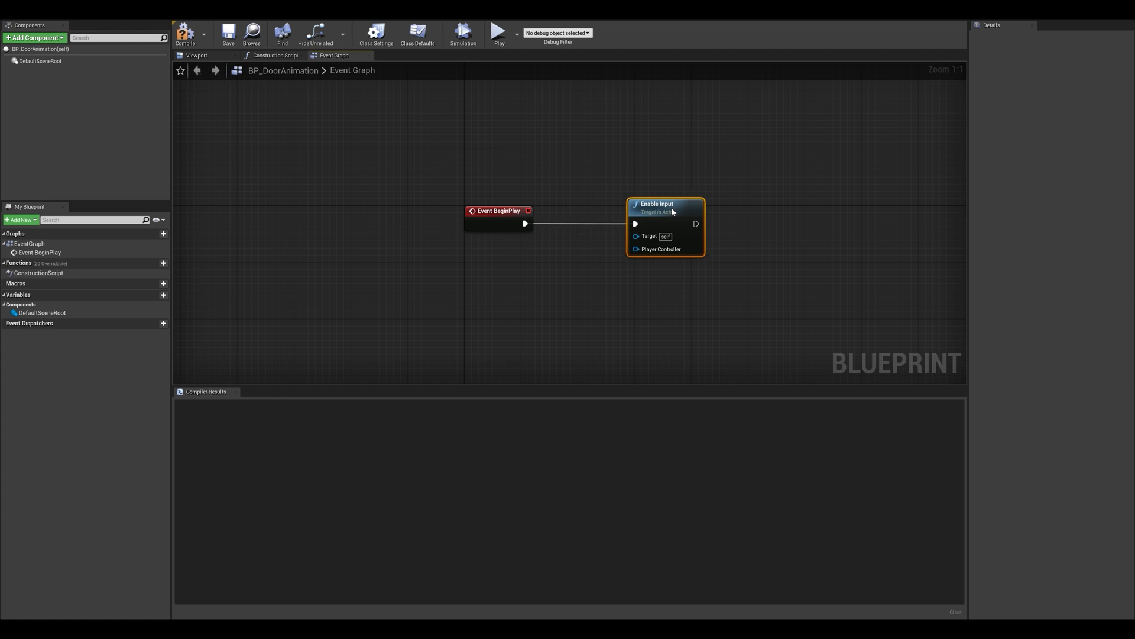
mouse_move(506, 281)
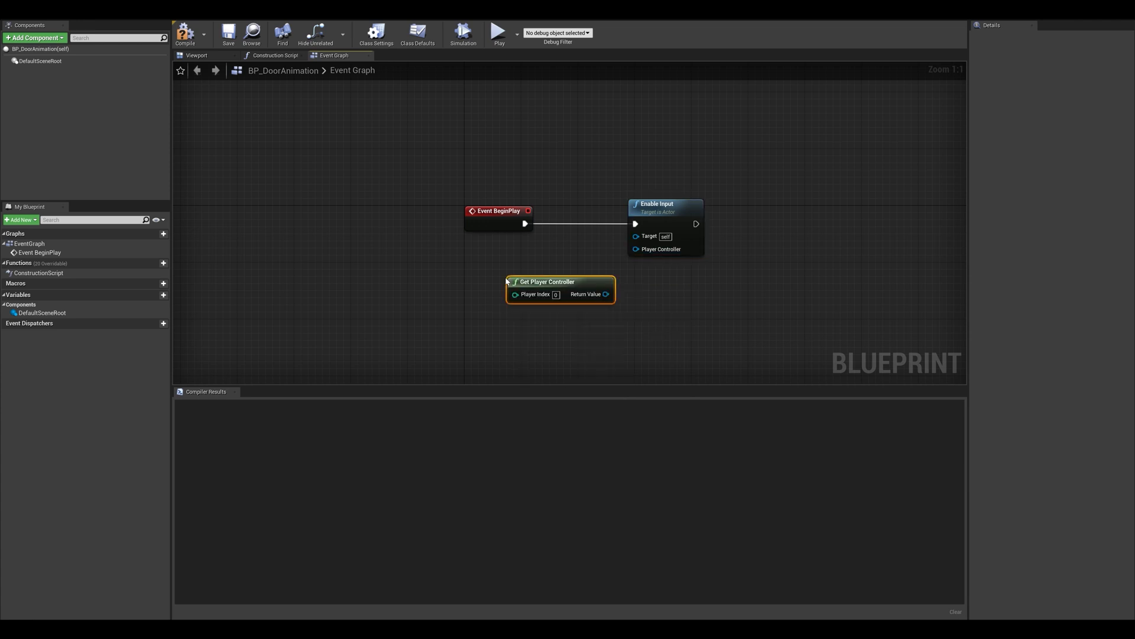
drag(607, 294, 635, 249)
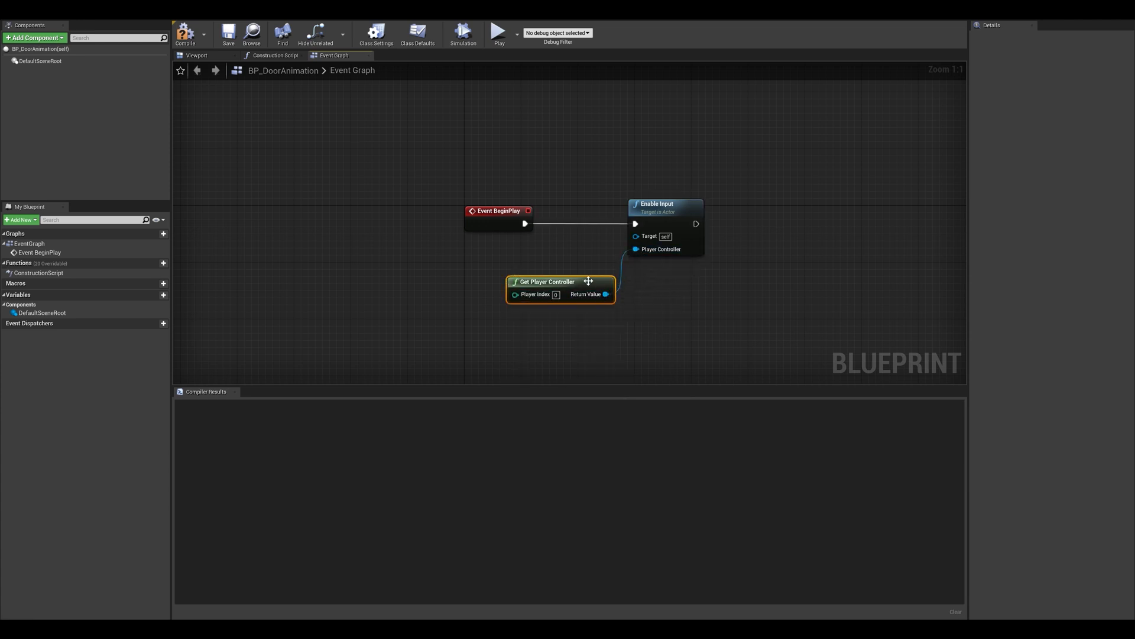
drag(562, 281, 518, 260)
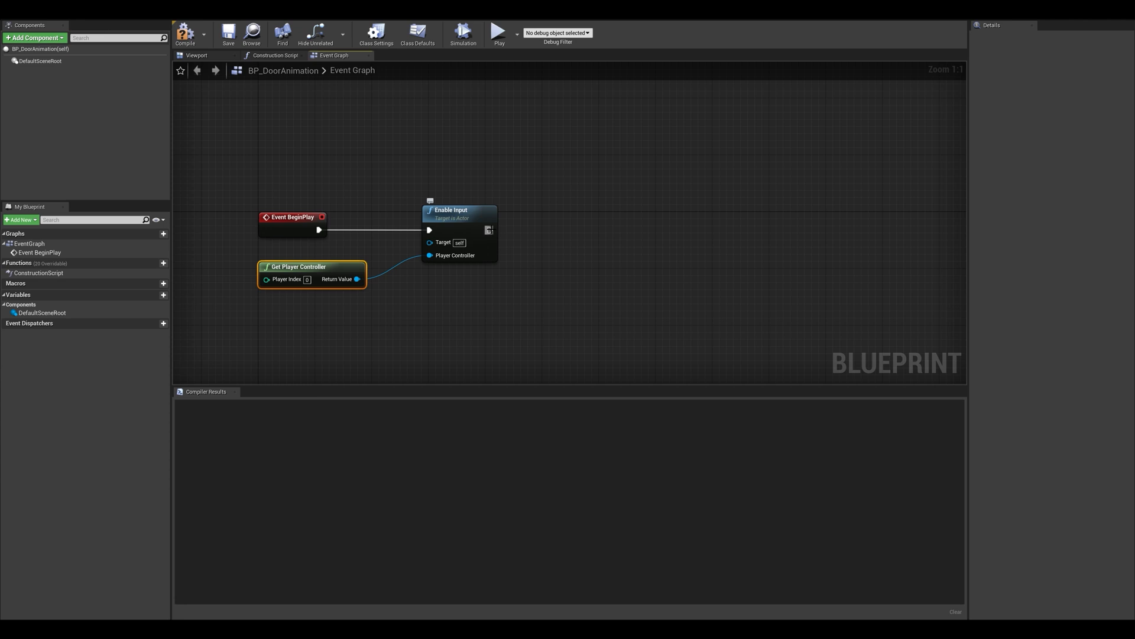
drag(490, 229, 597, 233)
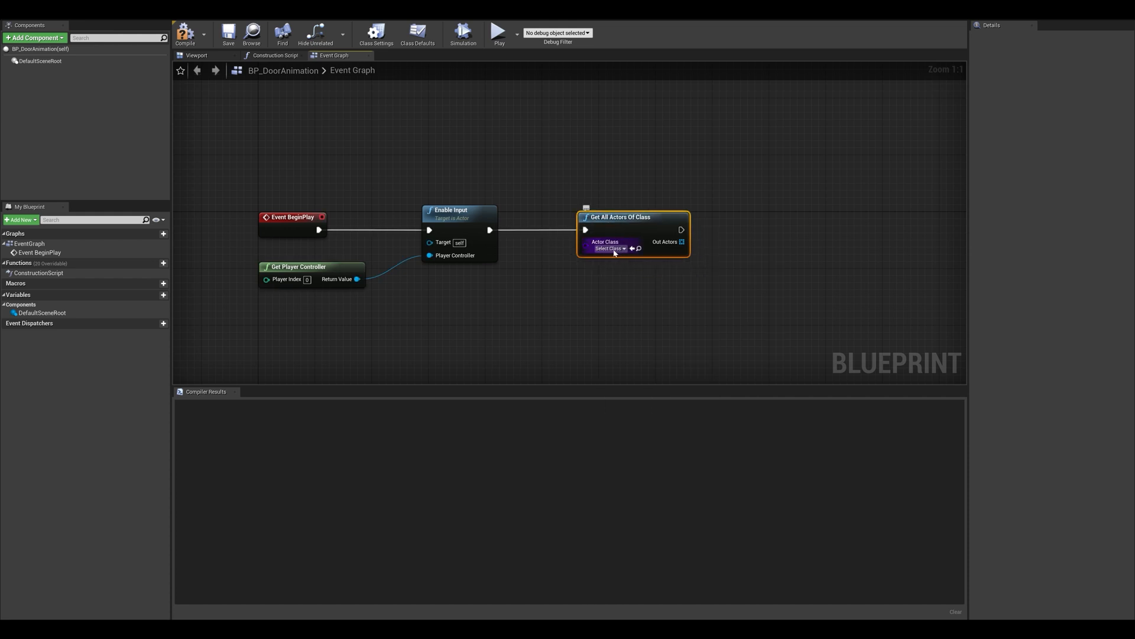
Add Get All Actors Of Class for Level Sequence Actor and promote its Get result to NewVar_0
click(611, 249)
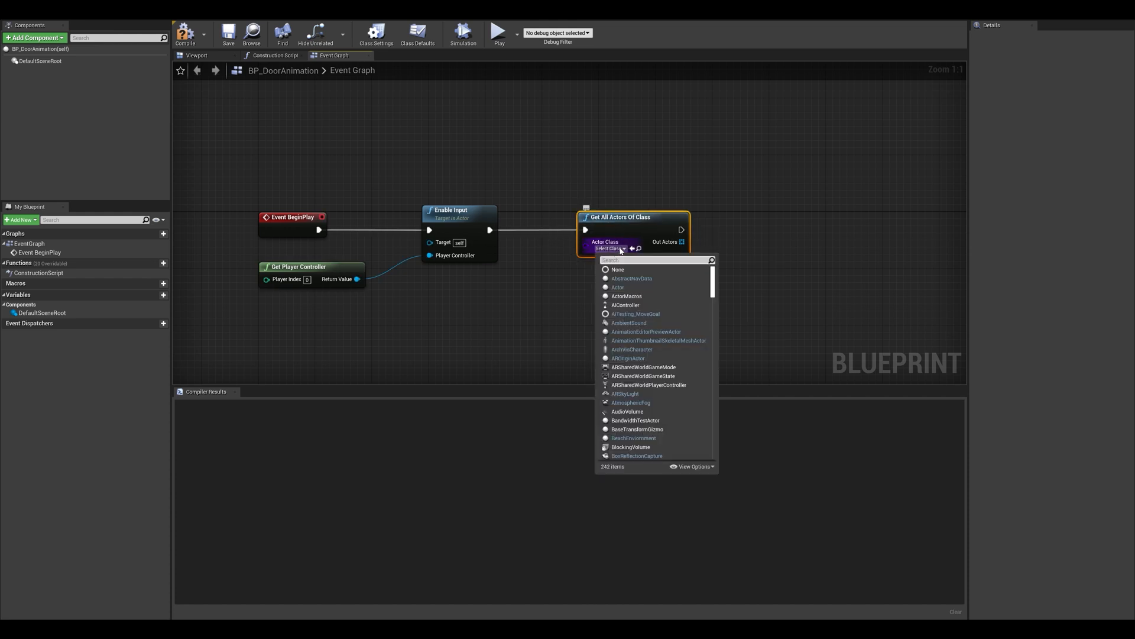
text(level)
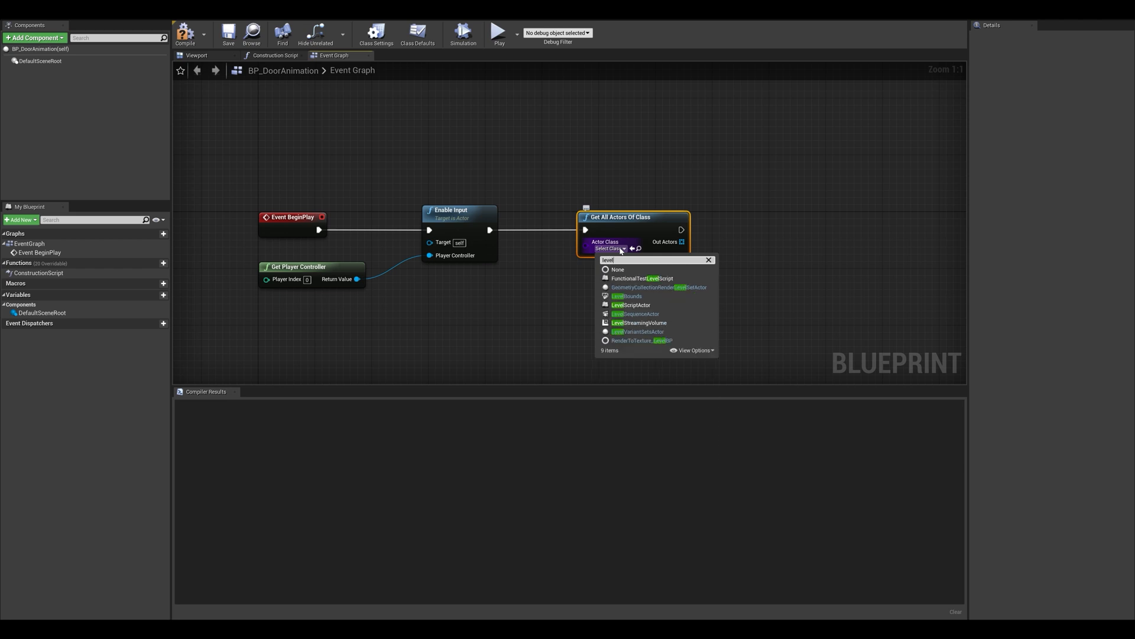
click(638, 313)
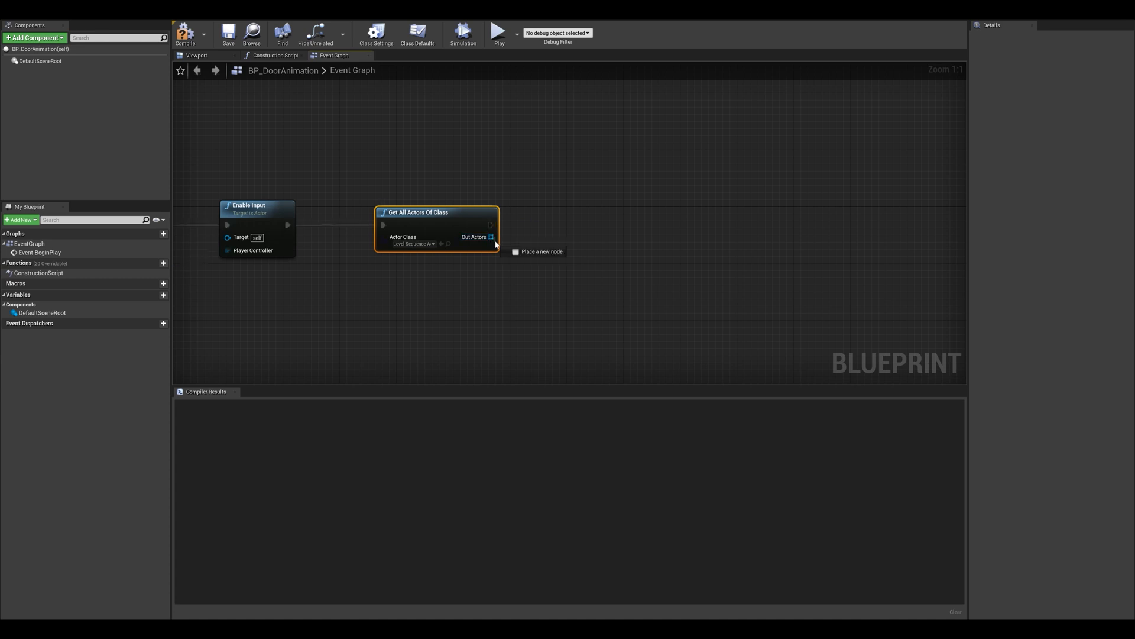
drag(490, 236, 543, 297)
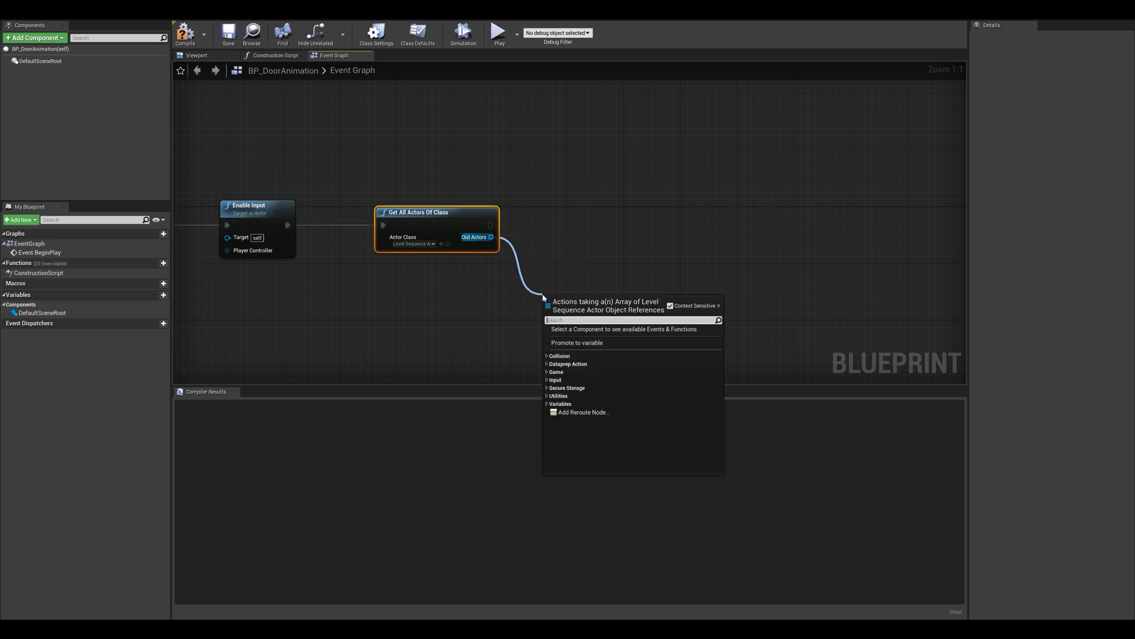
text(get)
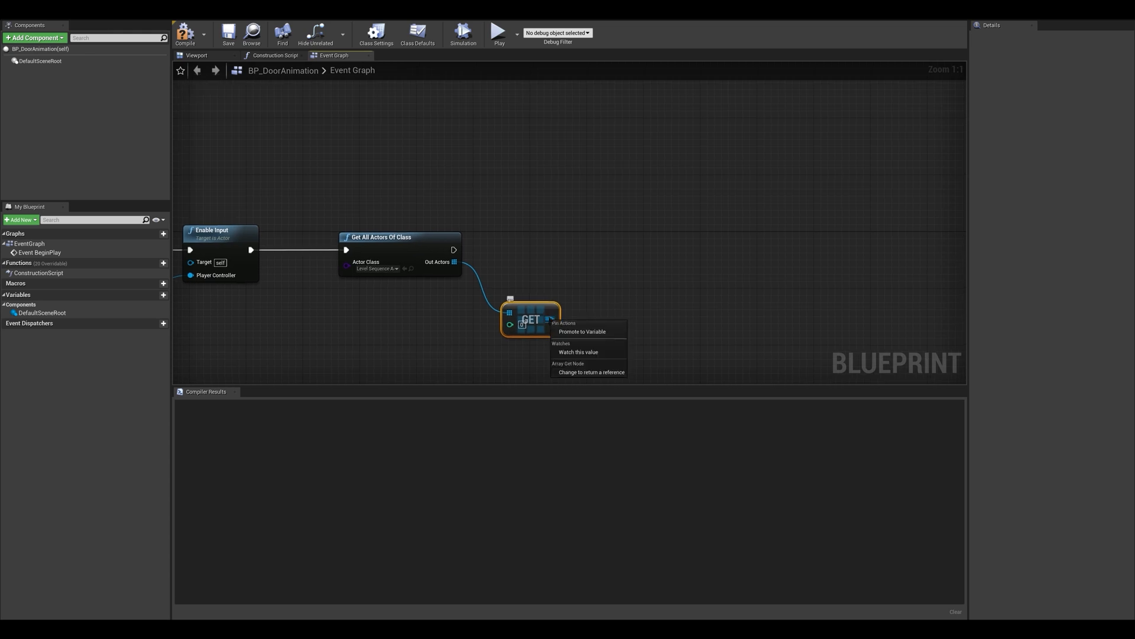
mouse_move(583, 332)
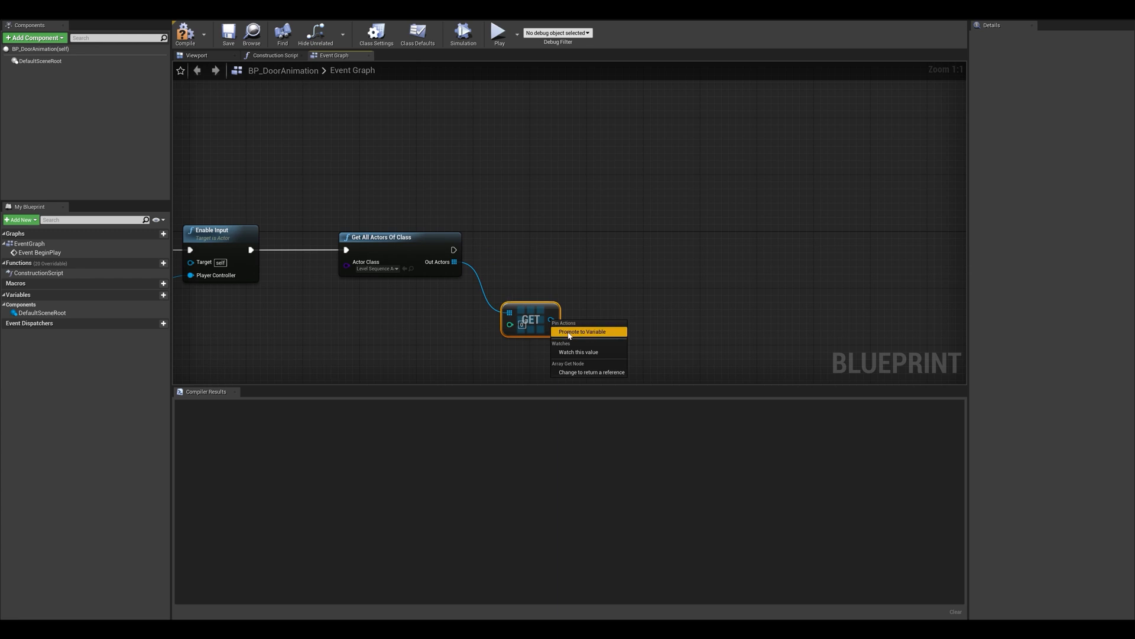
click(581, 332)
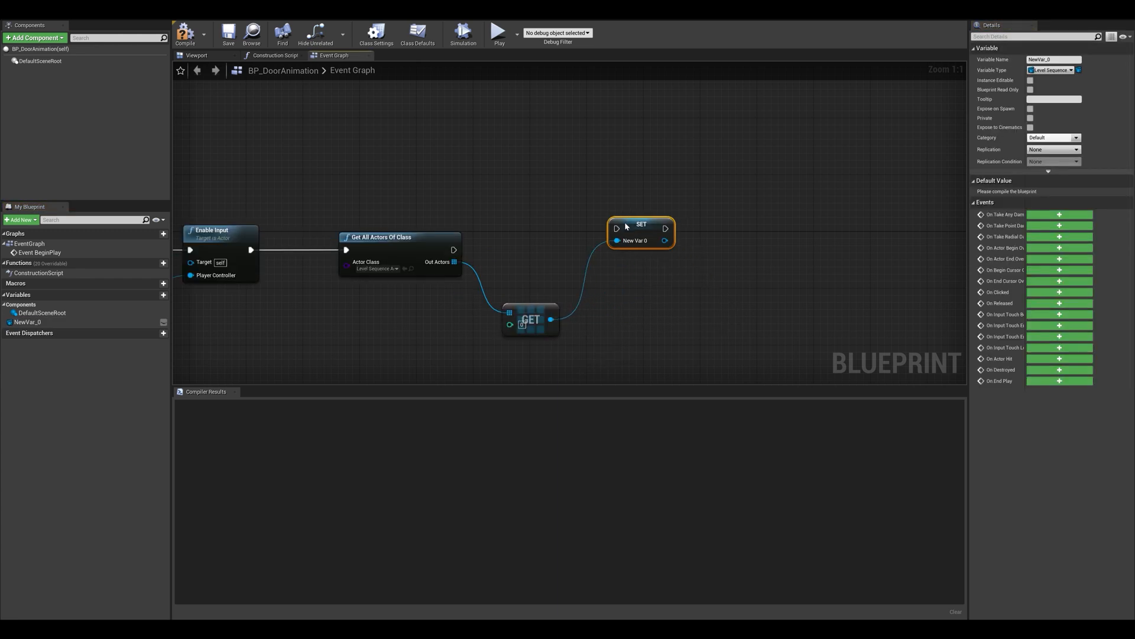
Reposition the SET node and rename the promoted variable to DoorAnim
drag(639, 231, 626, 249)
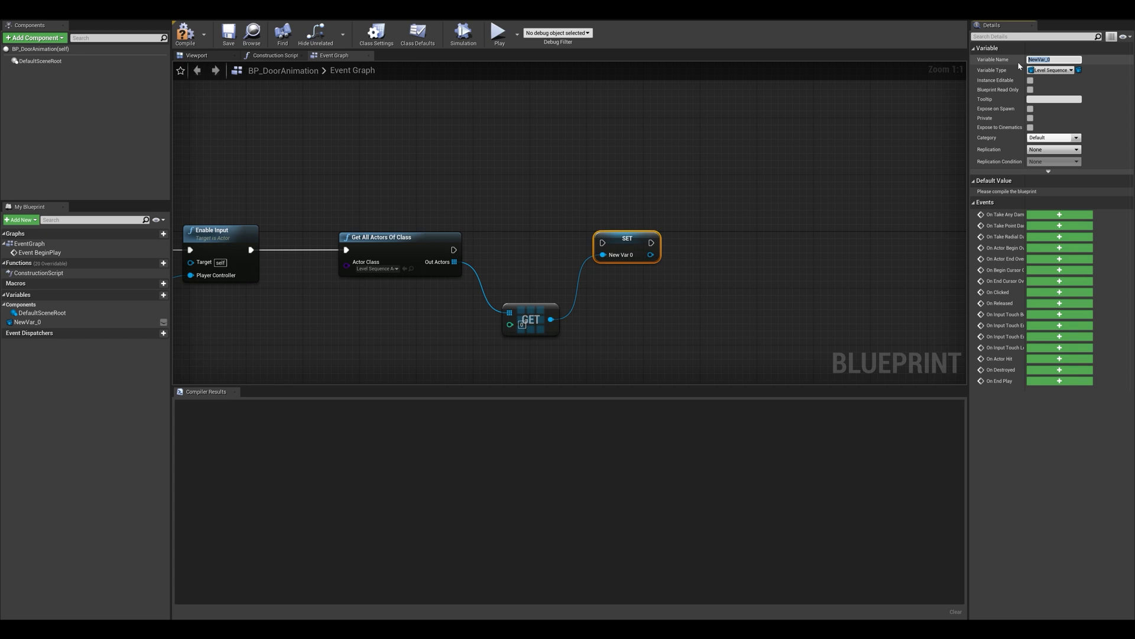
text(DoorAnim)
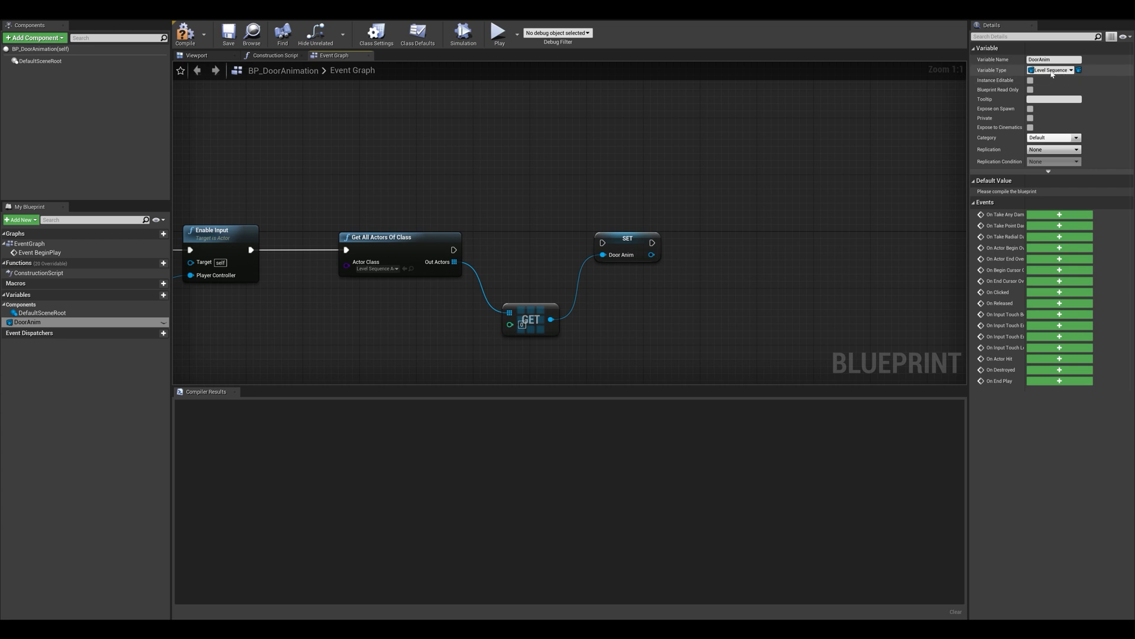
mouse_move(925, 106)
text(o k)
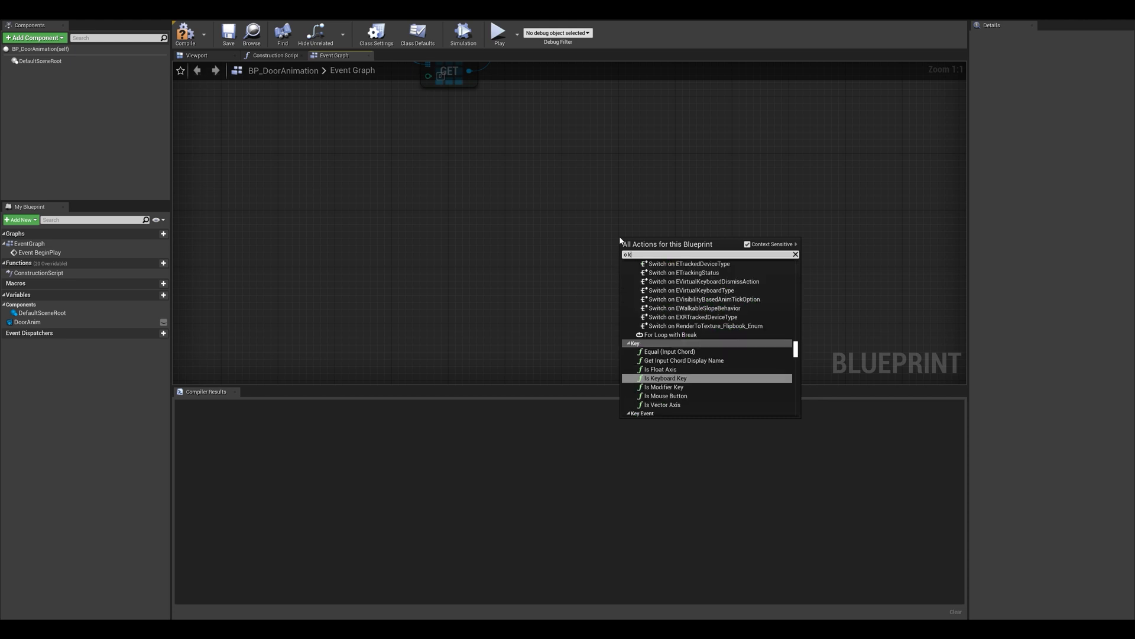
Add a Keyboard O key event and wire its Pressed output into a new Flip Flop node
text(eyboar)
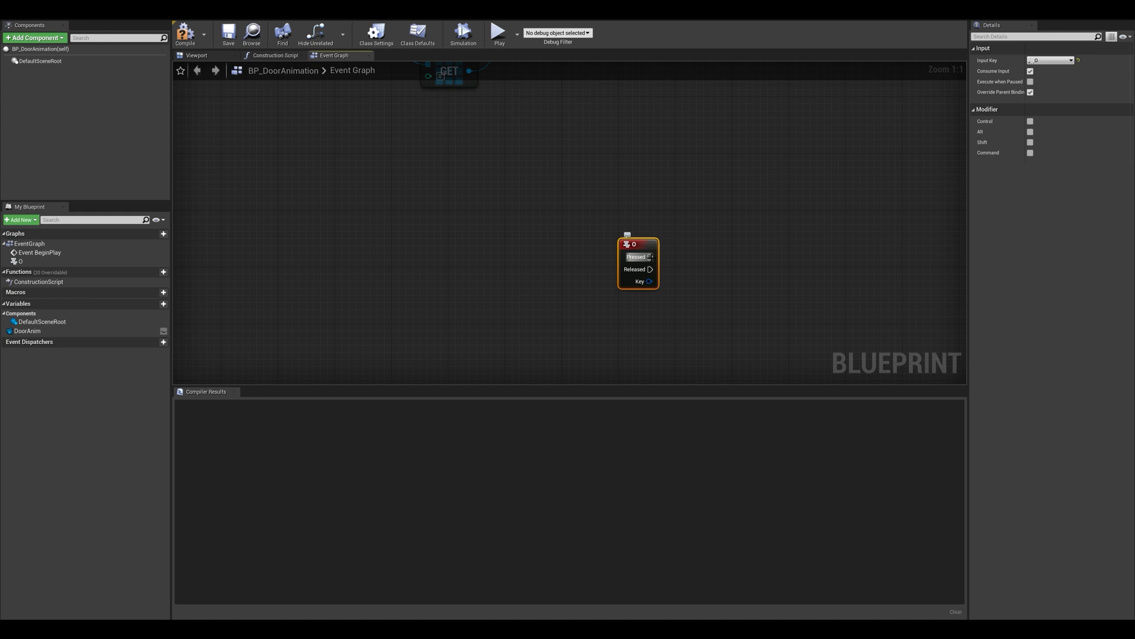
drag(651, 256, 732, 256)
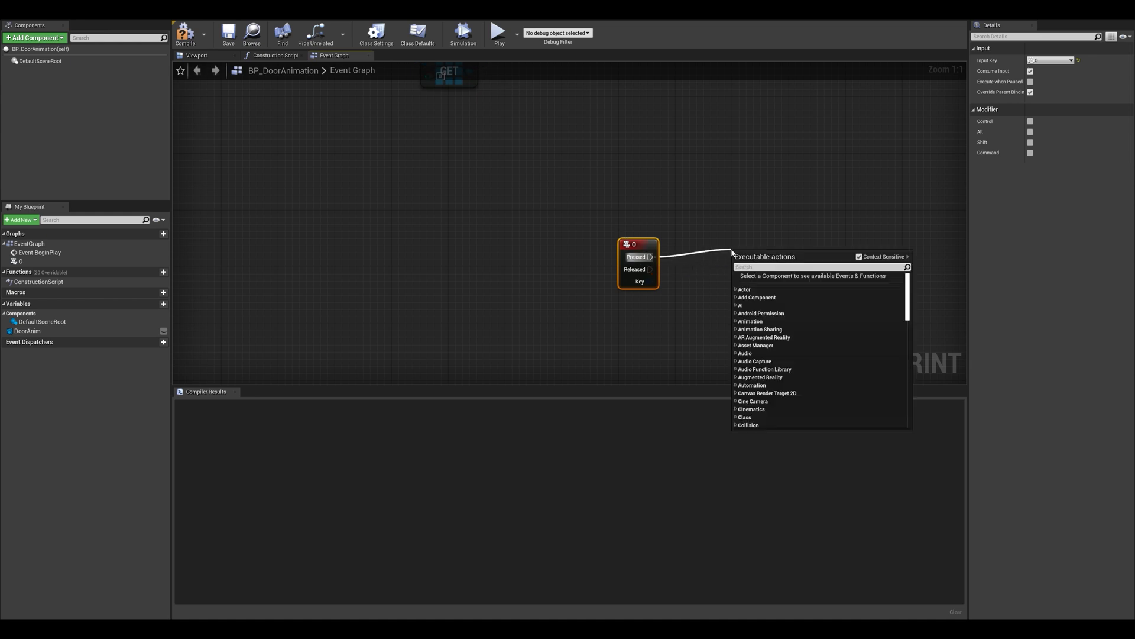
text(flip)
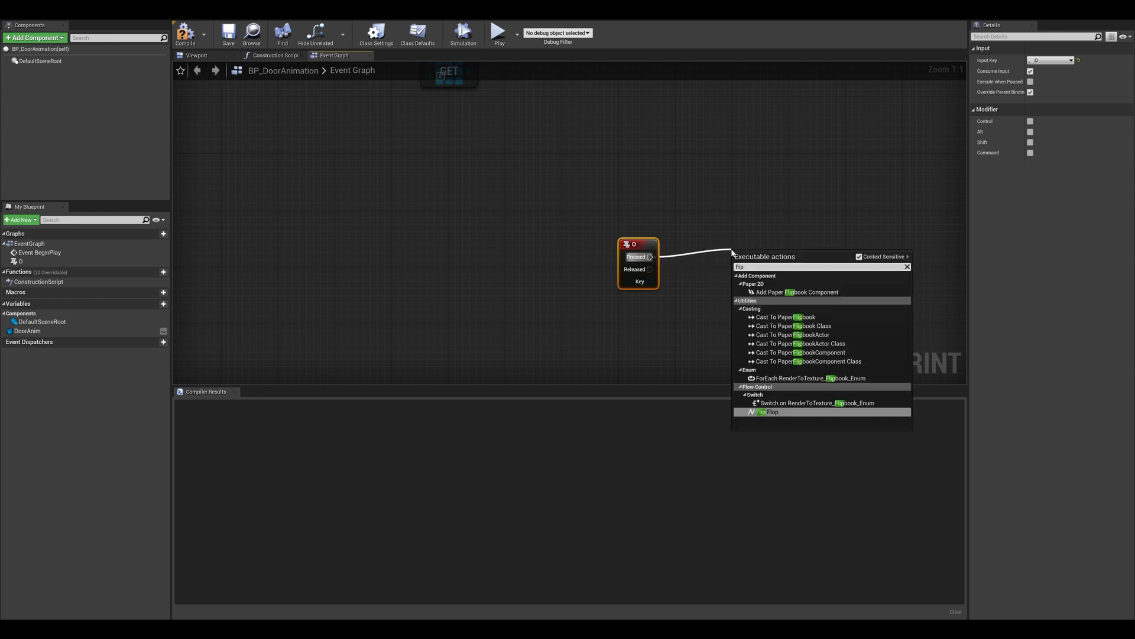
click(766, 412)
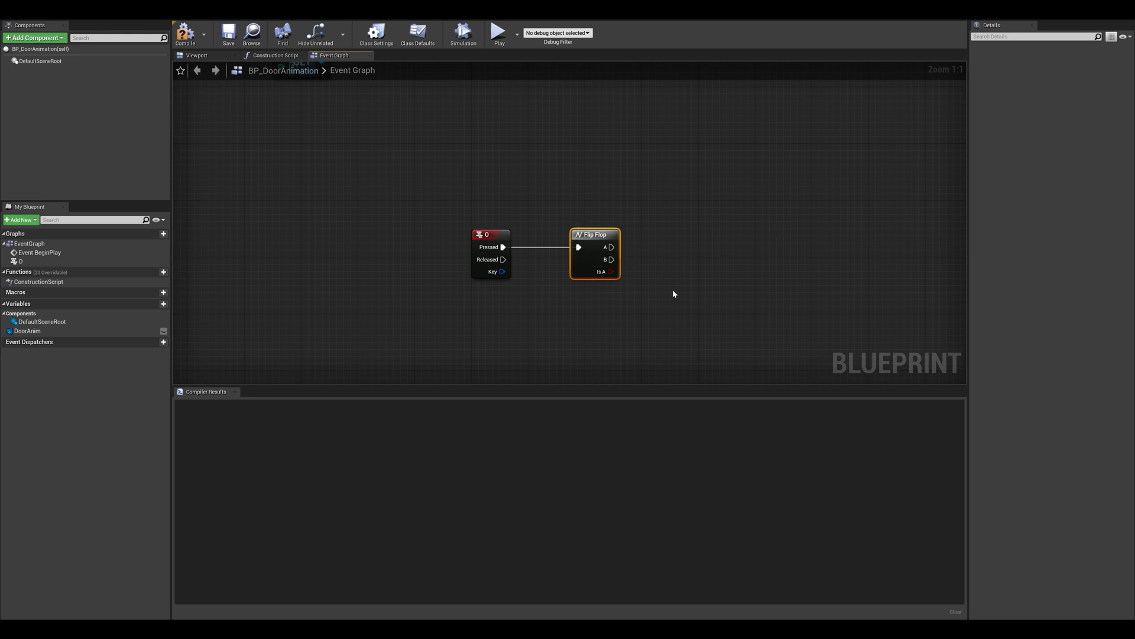
drag(673, 293, 810, 315)
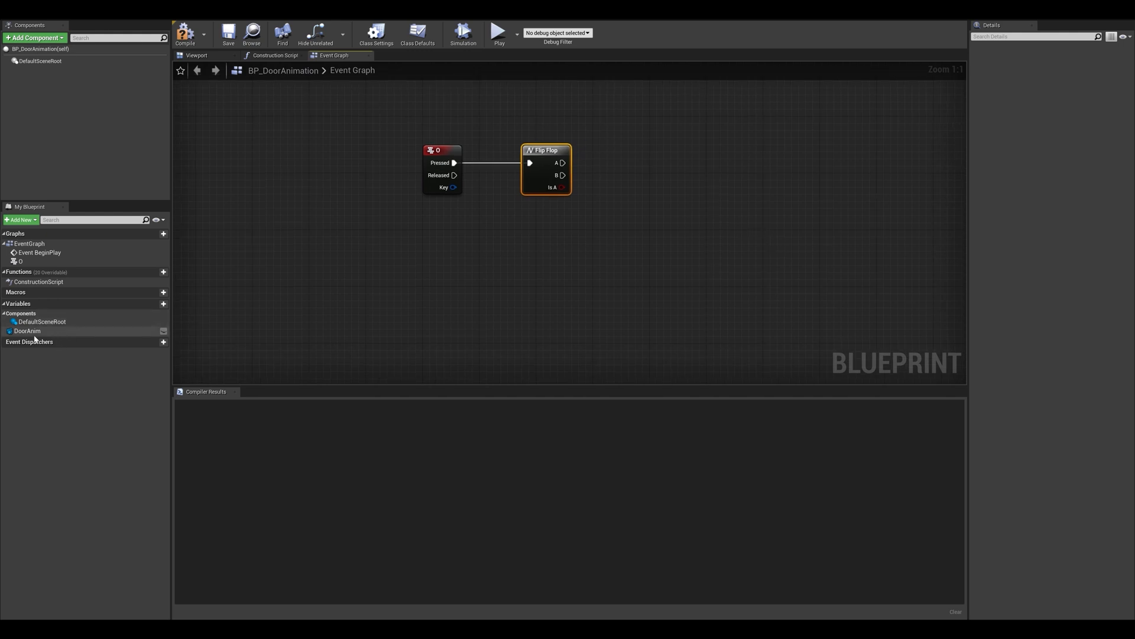
click(27, 332)
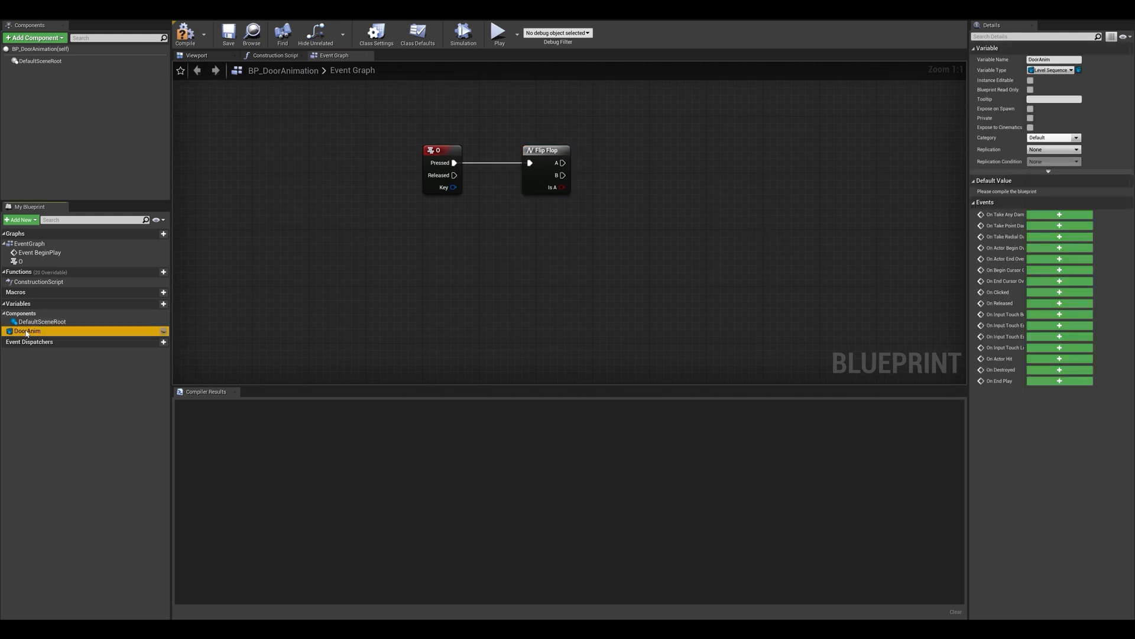
Place a DoorAnim getter and add a Play node for its sequence player
drag(26, 331, 487, 282)
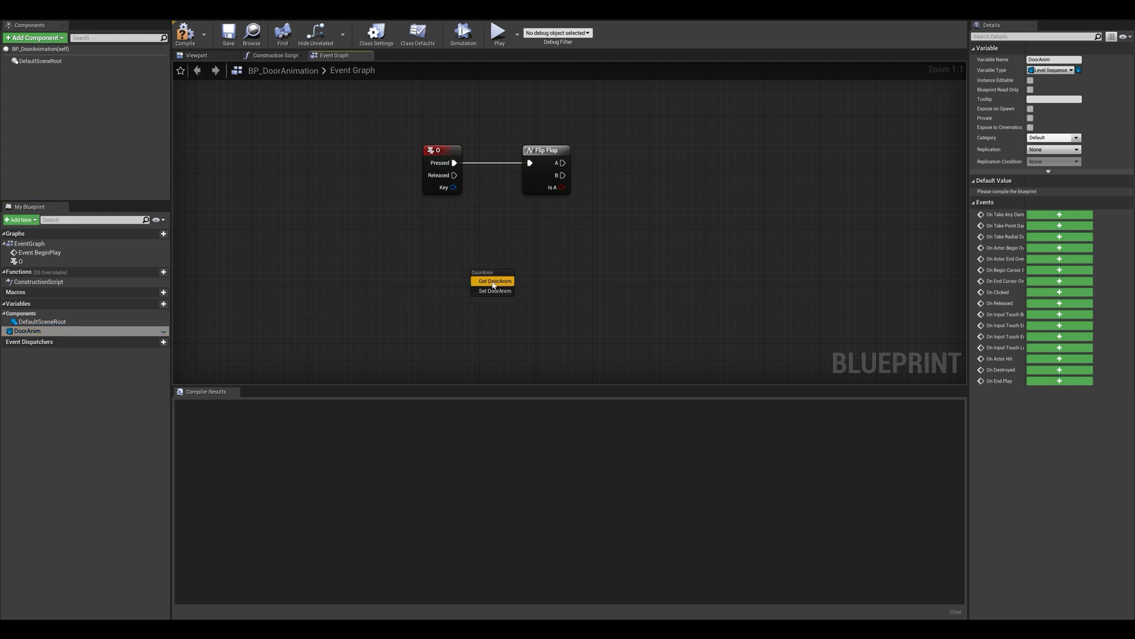
click(493, 281)
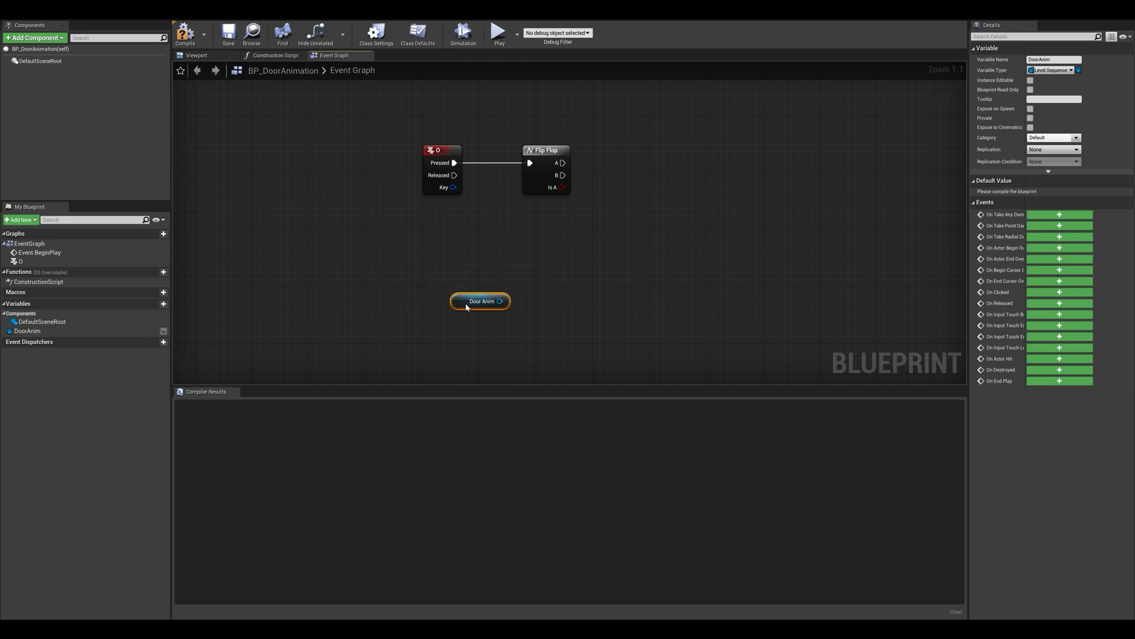
drag(499, 301, 613, 278)
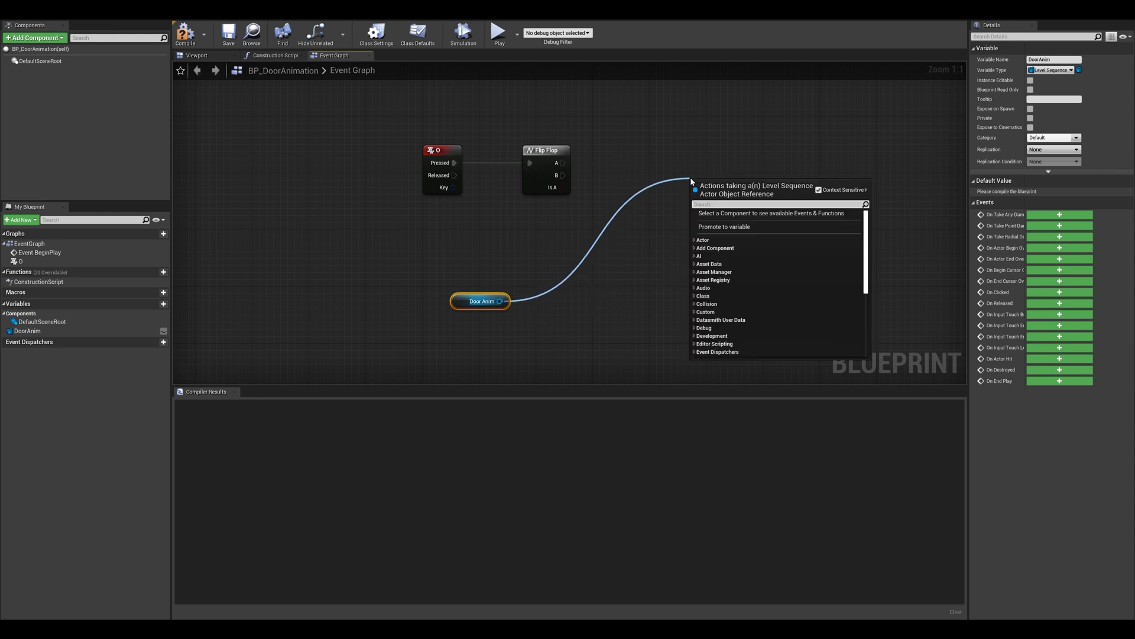
text(play seque)
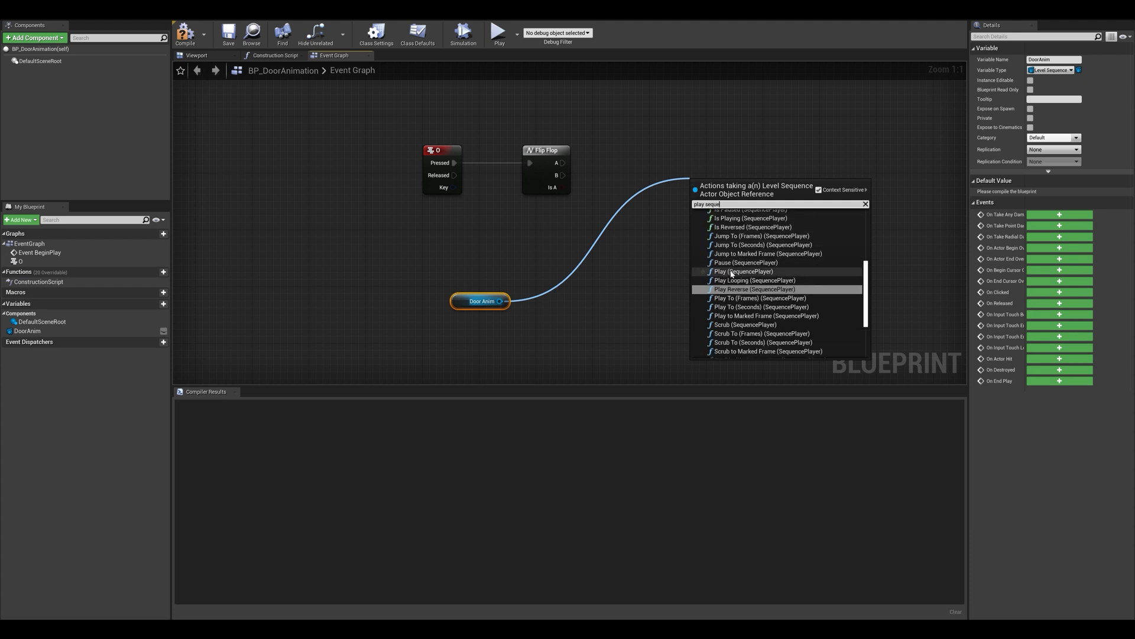
click(739, 271)
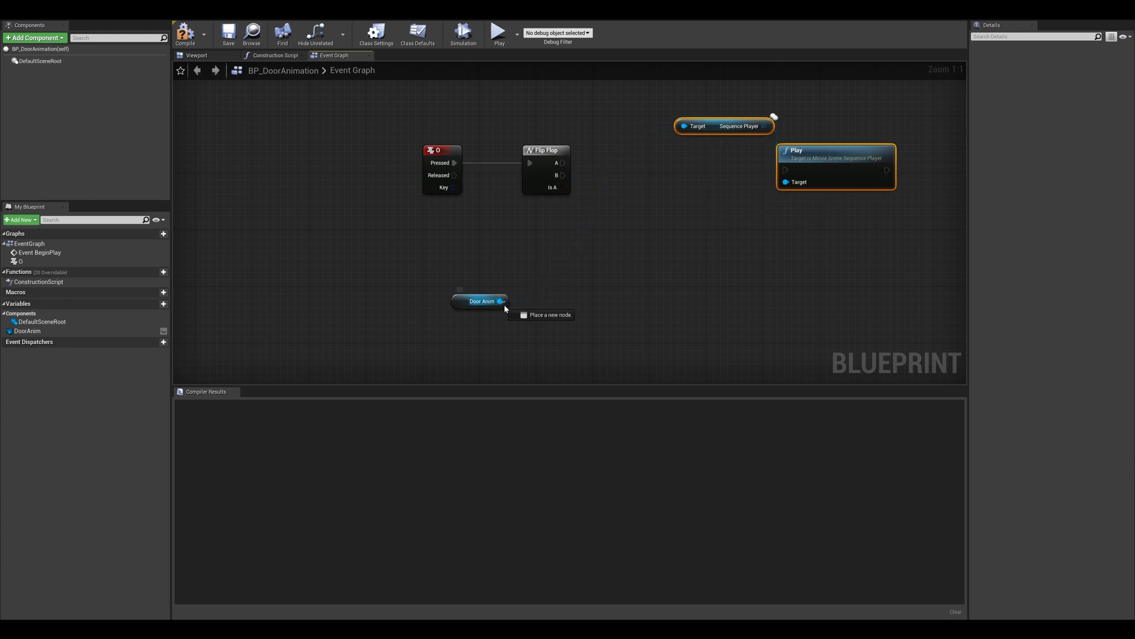
Add a Play Reverse node for DoorAnim's sequence player, then return to the level editor
drag(501, 300, 731, 355)
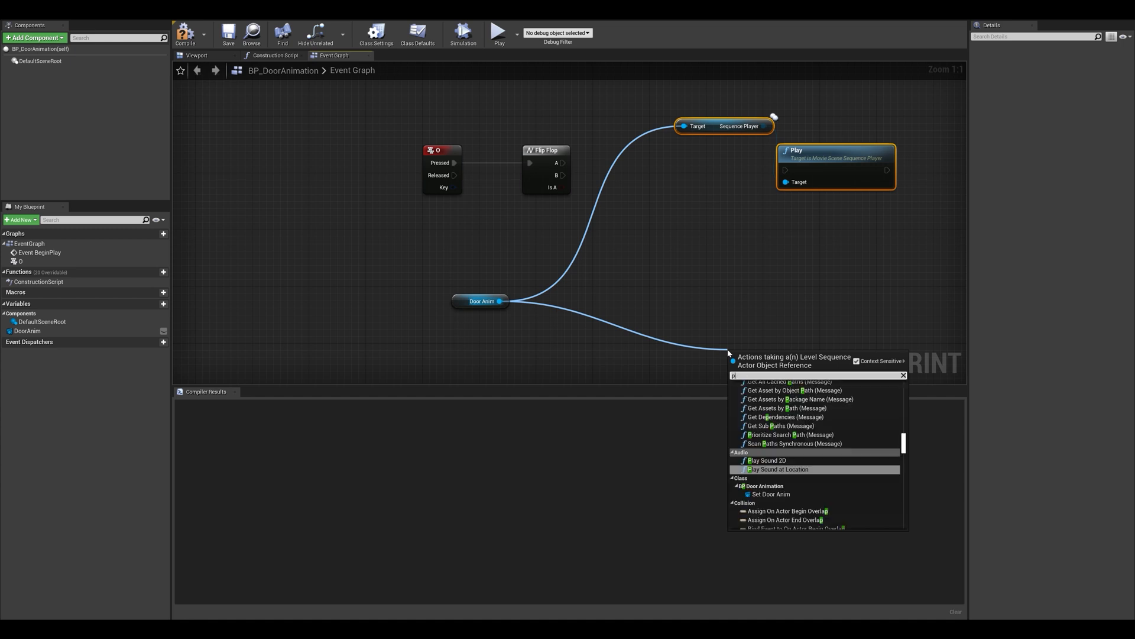
text(play re)
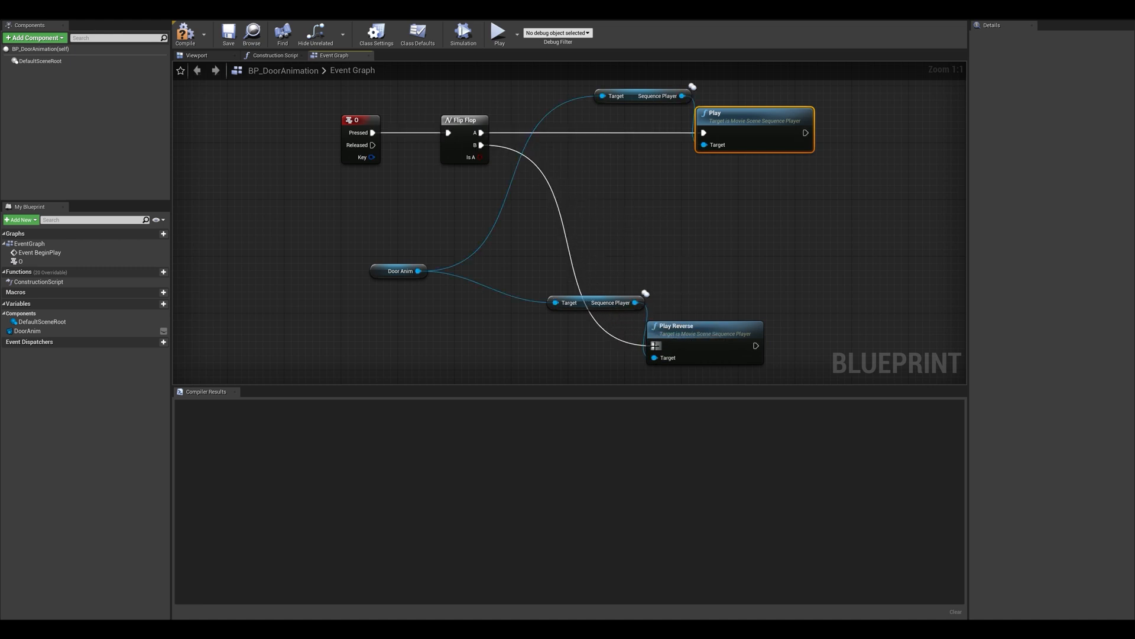
scroll(down, 3)
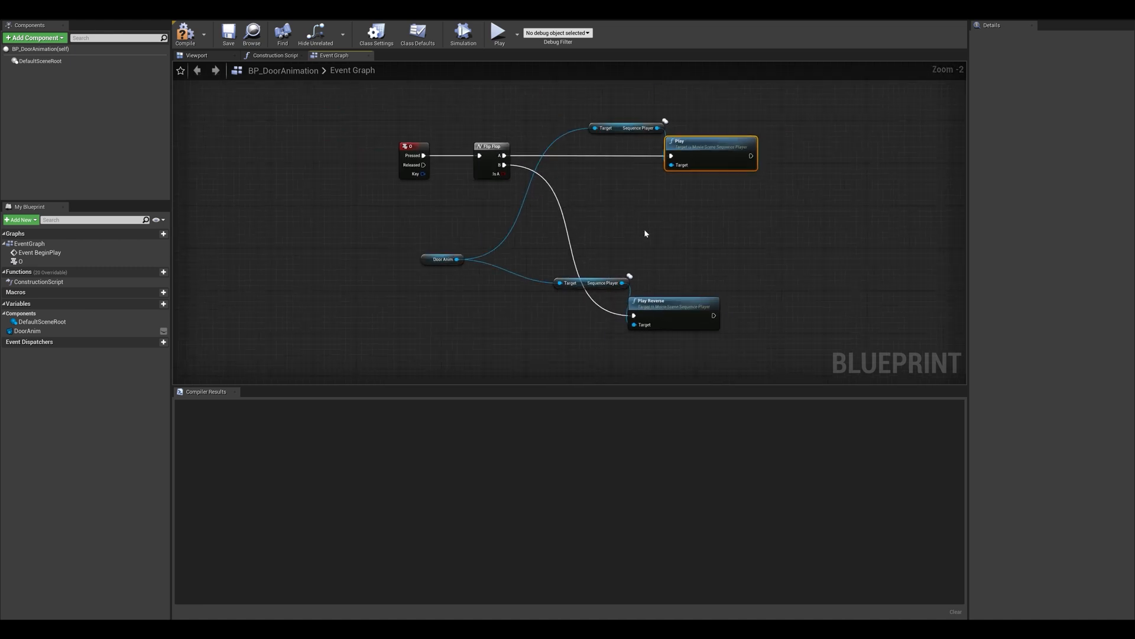
scroll(down, 3)
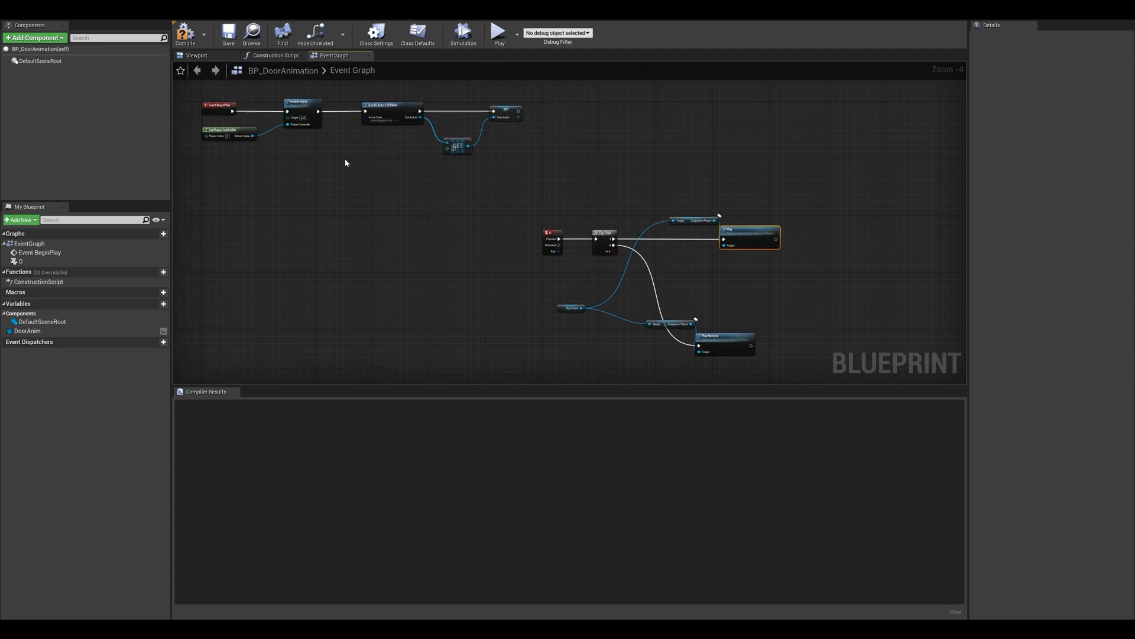
click(185, 33)
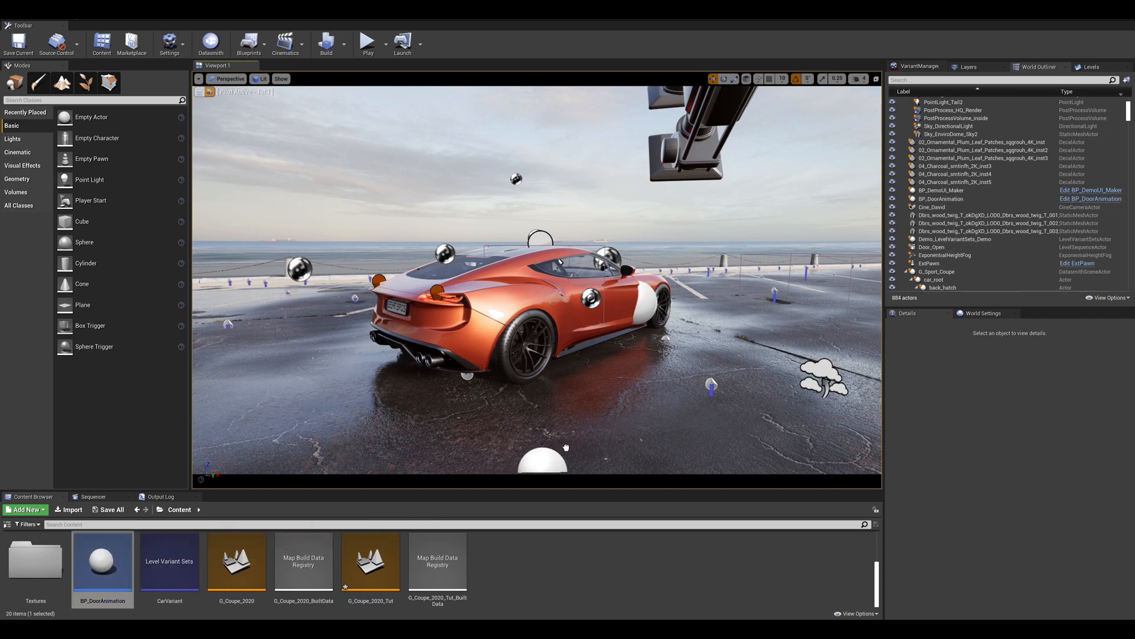
Select BP_DoorAnimation, start play mode, and look around at the orange car
click(943, 198)
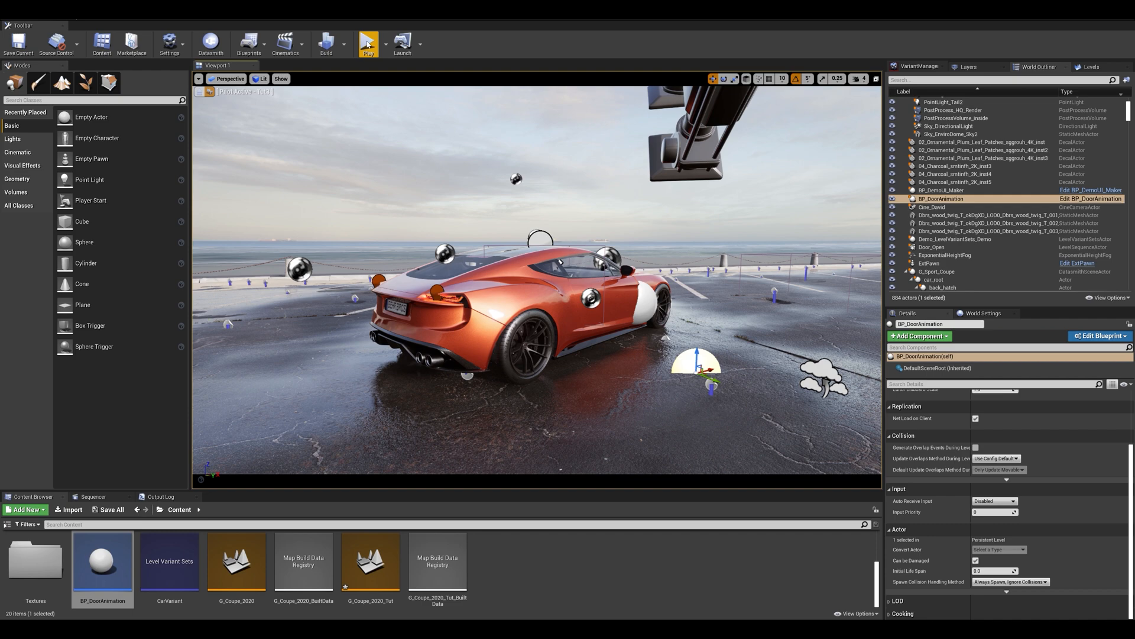
click(368, 43)
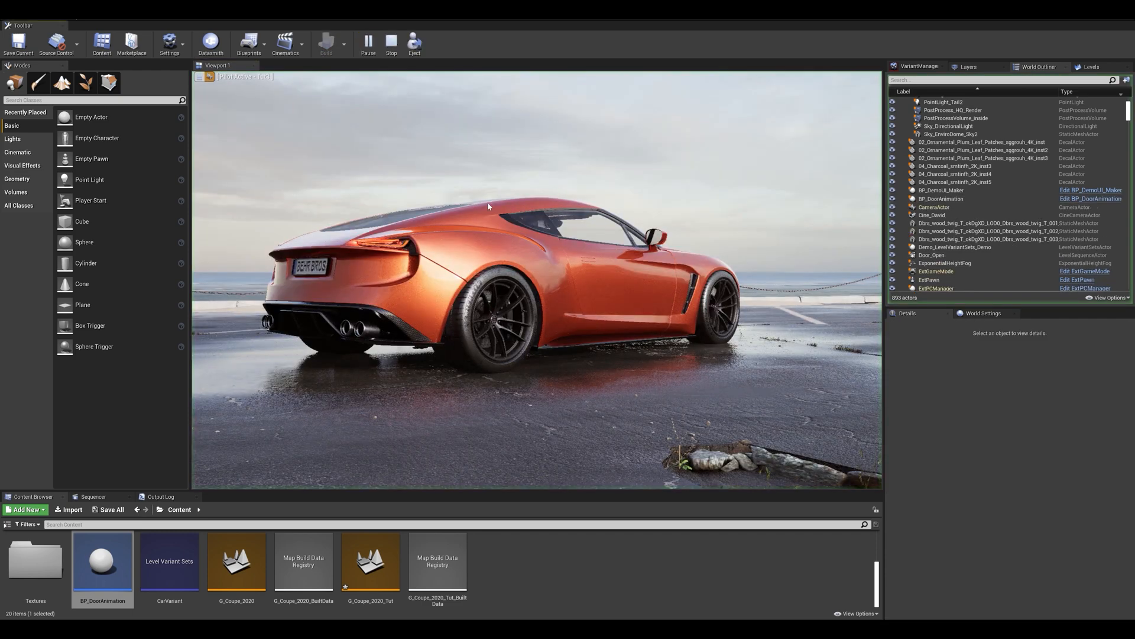
drag(488, 206, 506, 194)
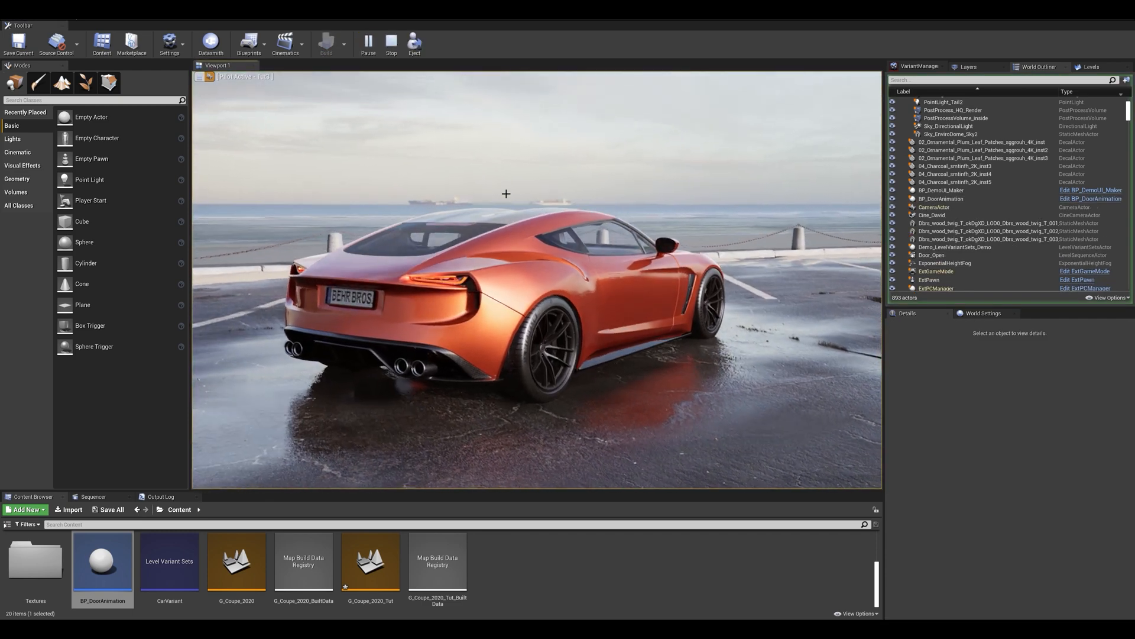